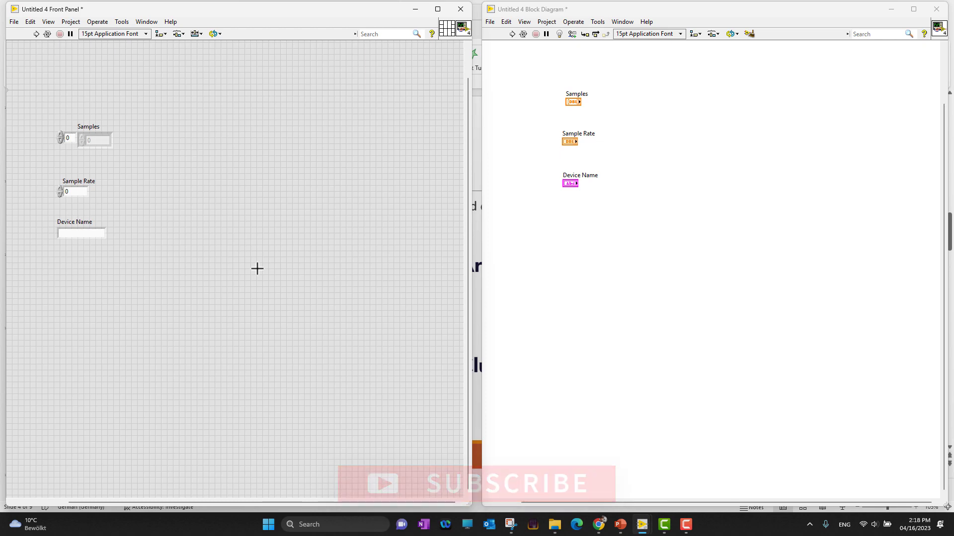
Place an empty Cluster container from Array, Matrix & Cluster to the right of Samples
right_click(256, 268)
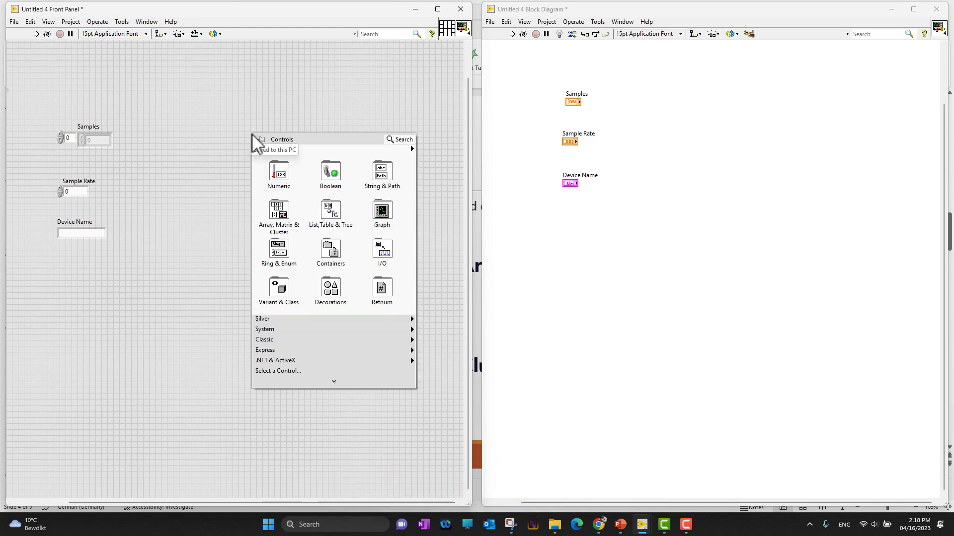
mouse_move(211, 99)
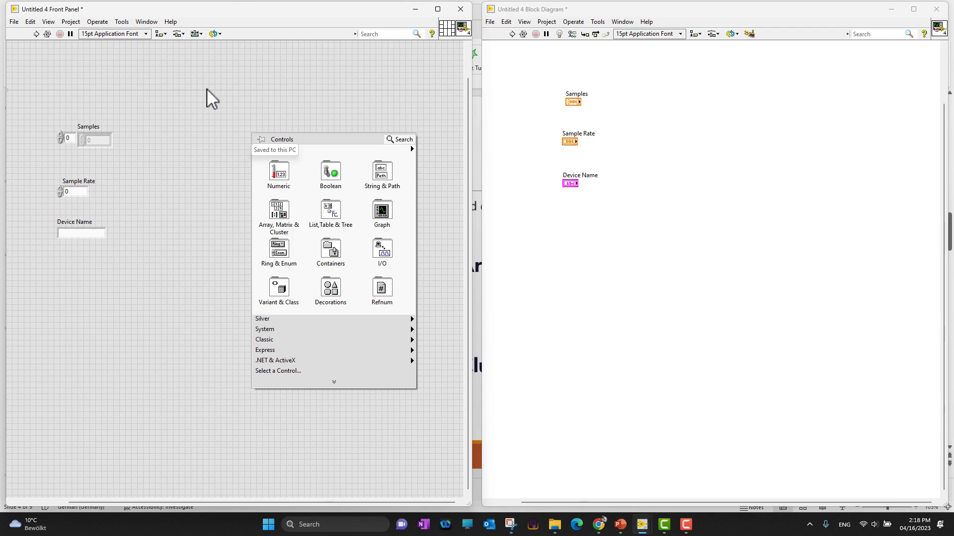
mouse_move(279, 212)
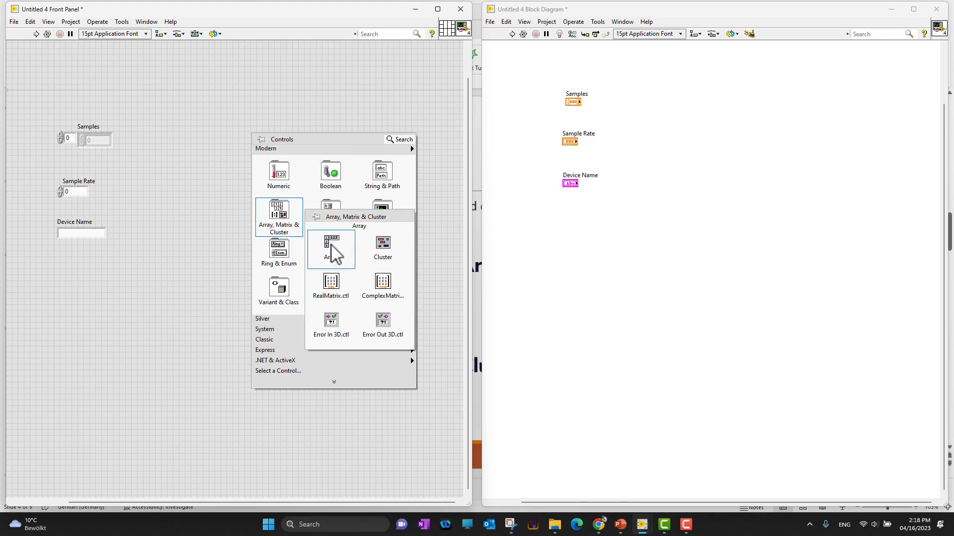
mouse_move(380, 259)
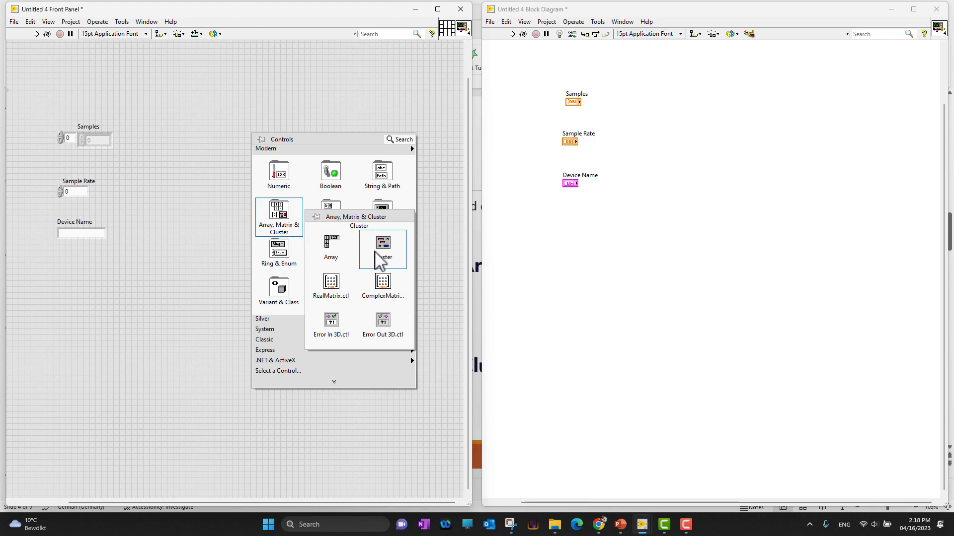
left_click(383, 249)
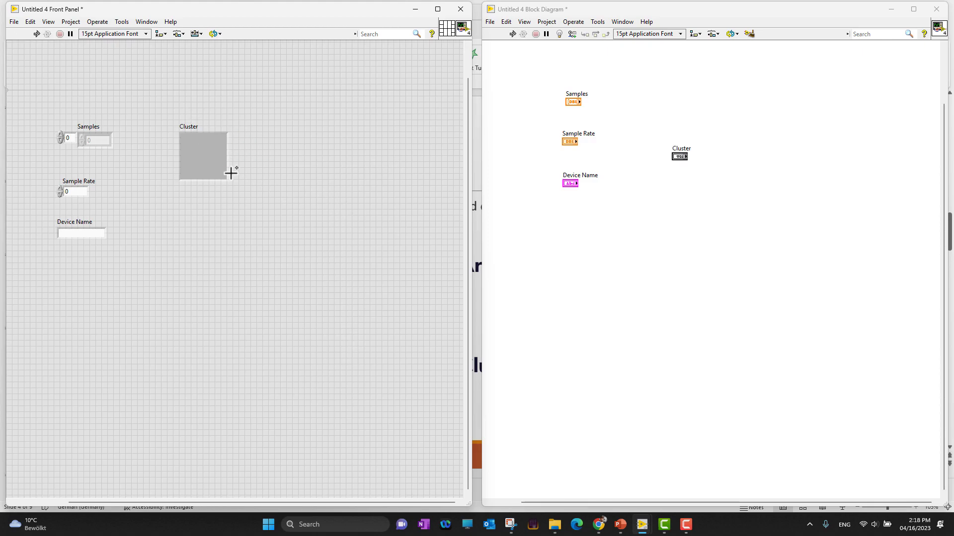
left_click(203, 156)
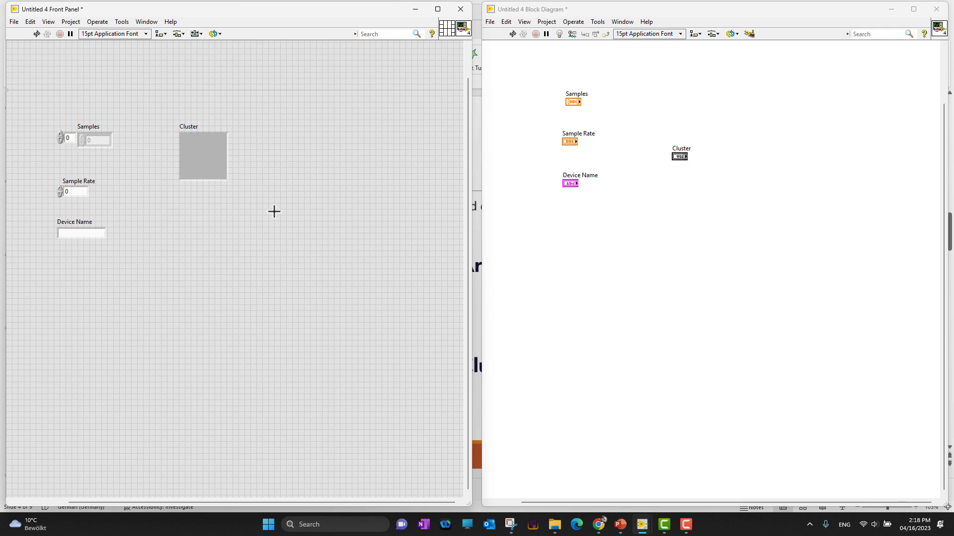
Enlarge the empty Cluster by dragging its resize handle outward twice
left_click(202, 158)
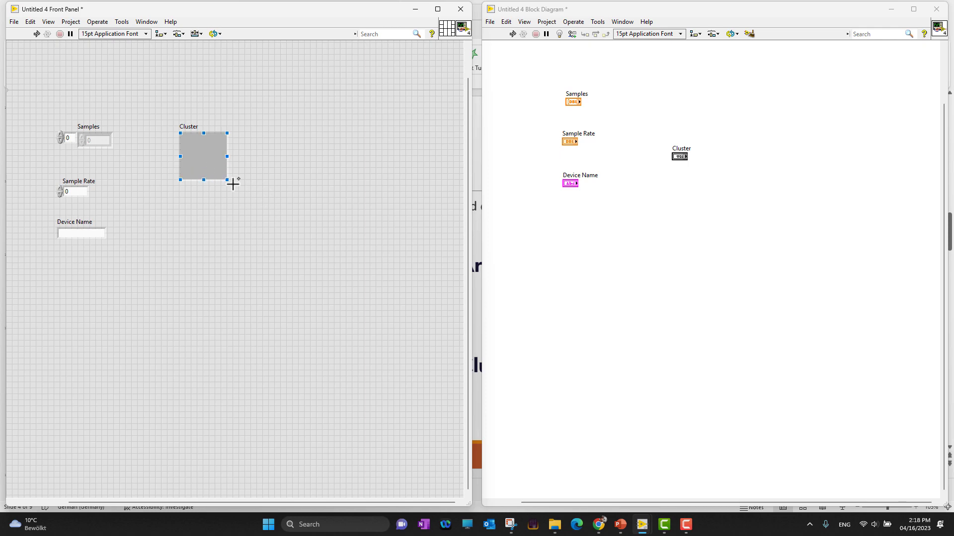
mouse_move(216, 161)
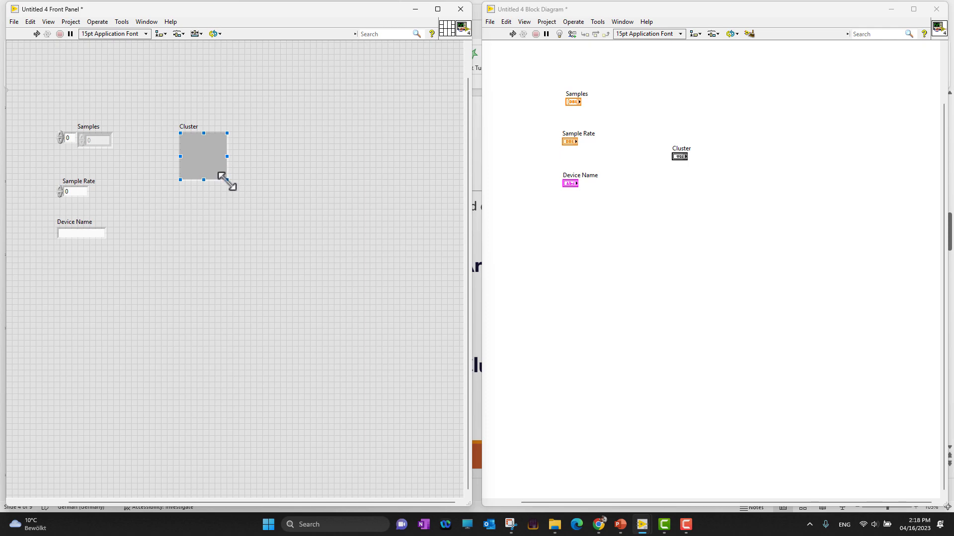
left_click_drag(227, 178, 285, 208)
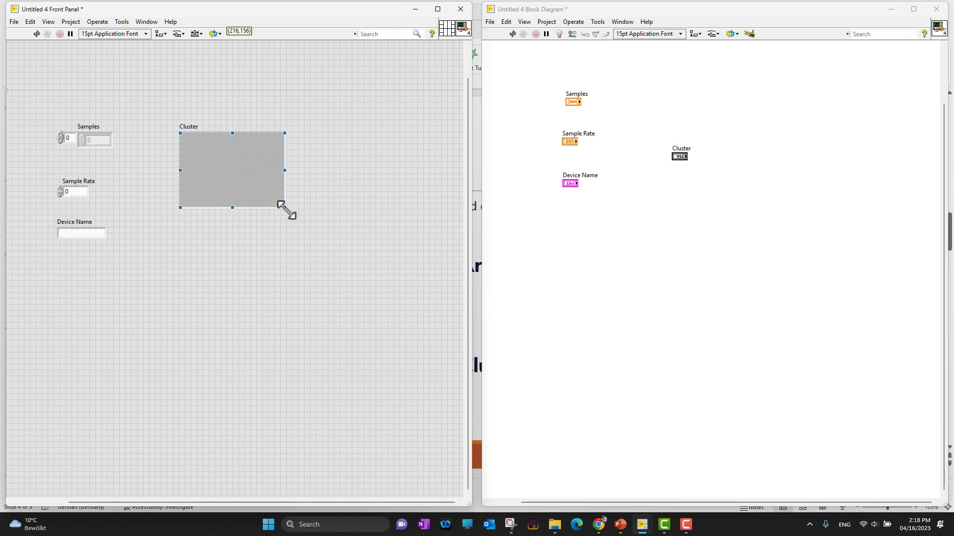
left_click_drag(284, 208, 308, 237)
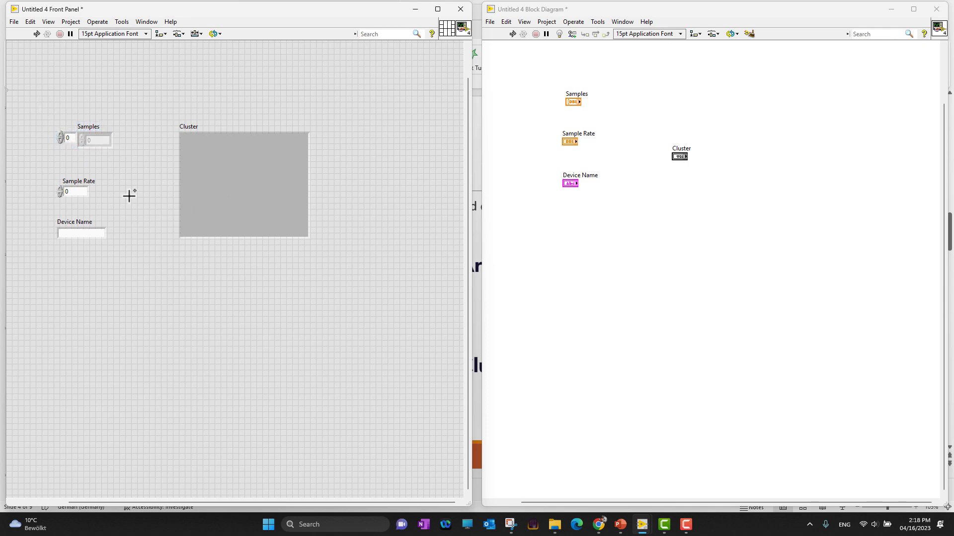
mouse_move(105, 159)
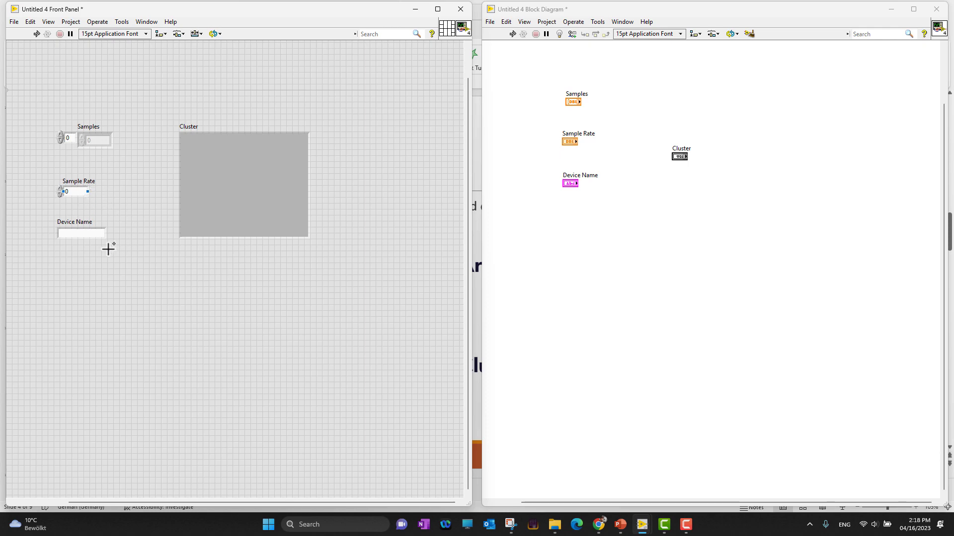
mouse_move(139, 162)
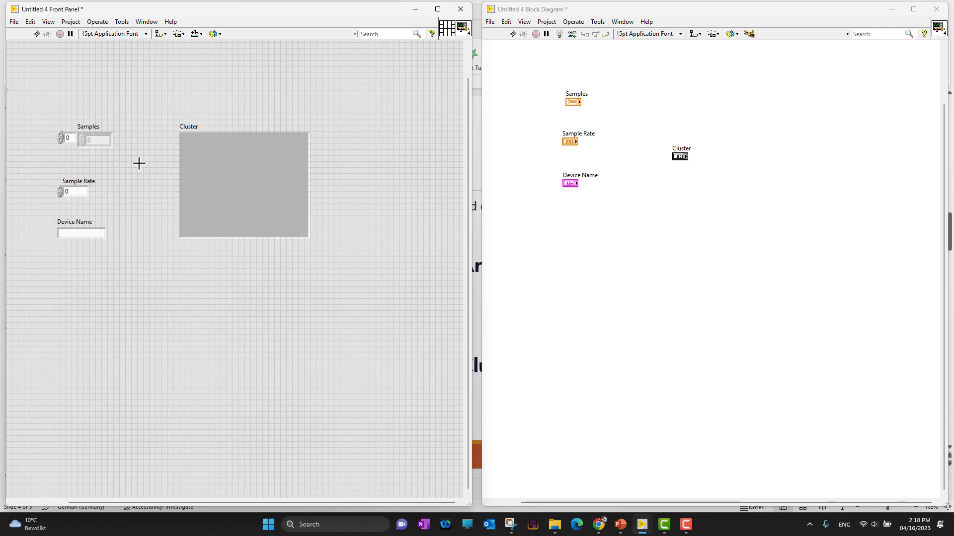
Move the Samples array and the Sample Rate control into the Cluster
left_click(94, 141)
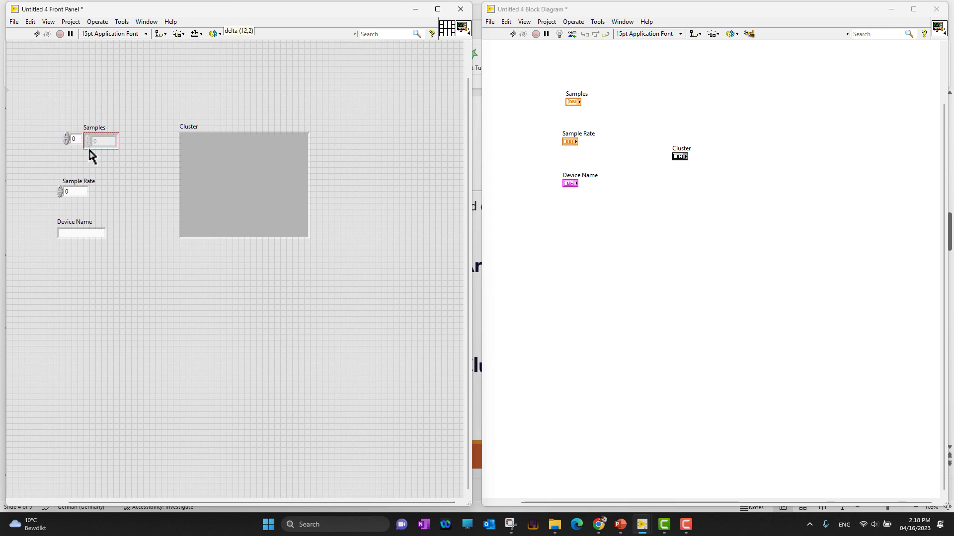
left_click_drag(100, 141, 219, 152)
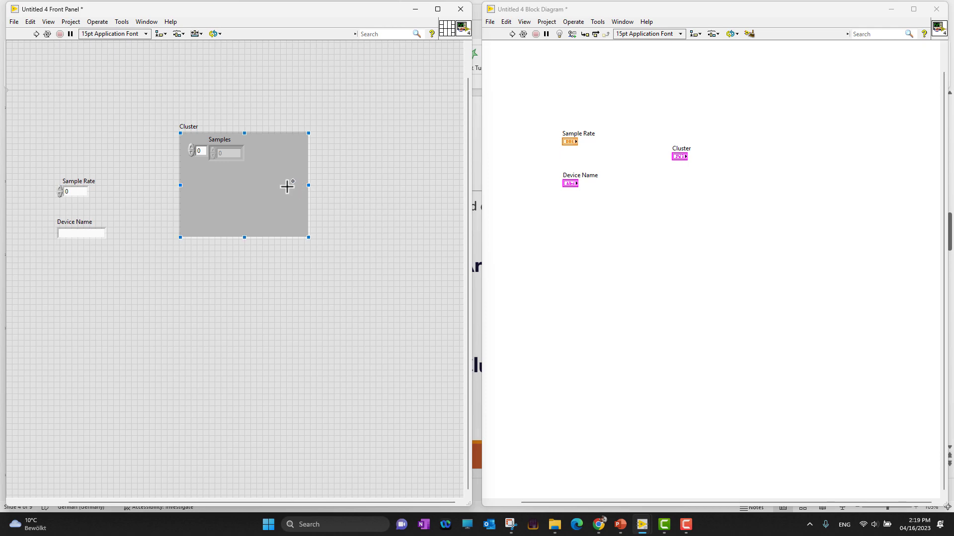
mouse_move(254, 180)
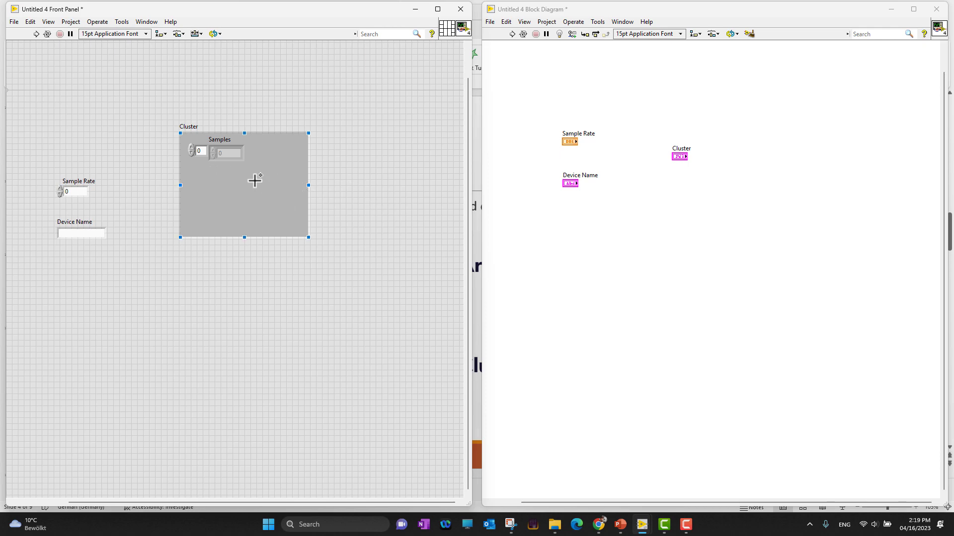
mouse_move(323, 241)
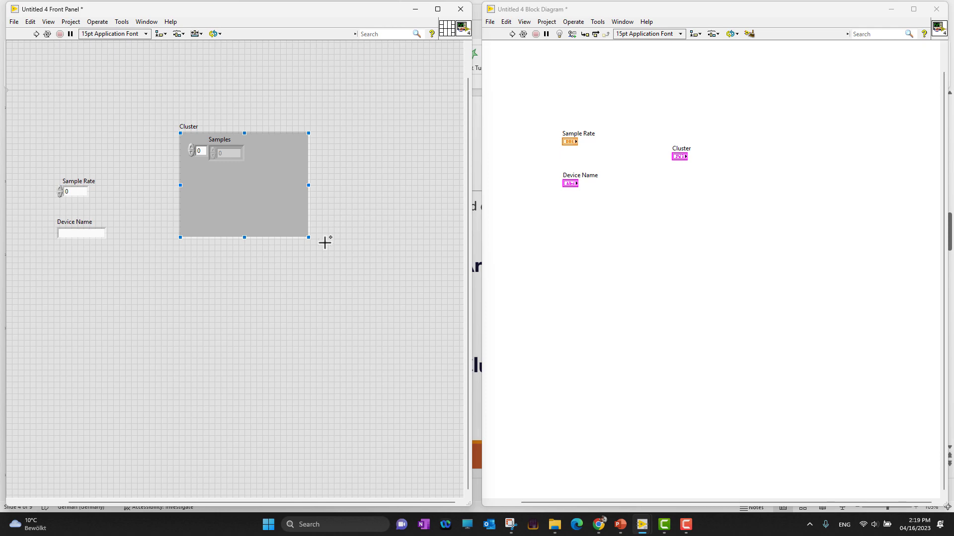
mouse_move(241, 167)
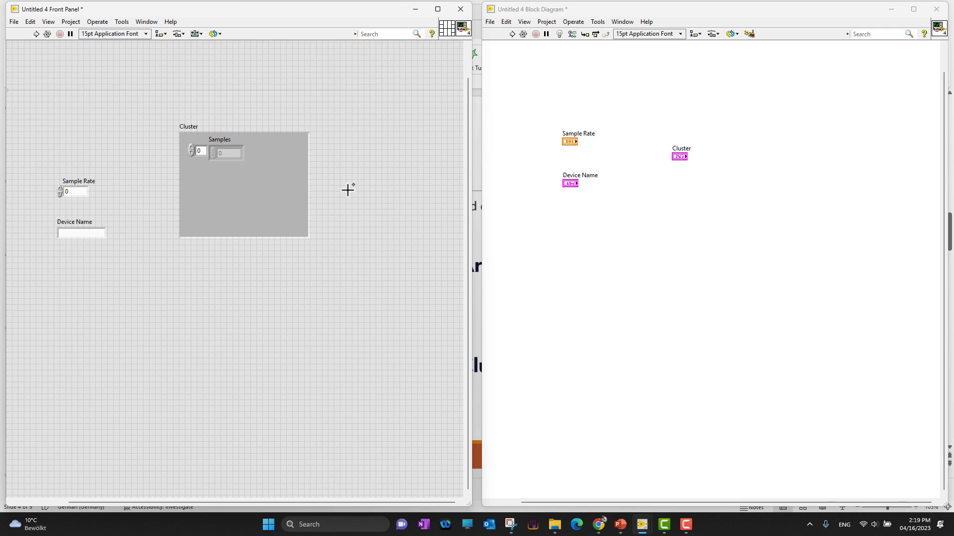
mouse_move(154, 195)
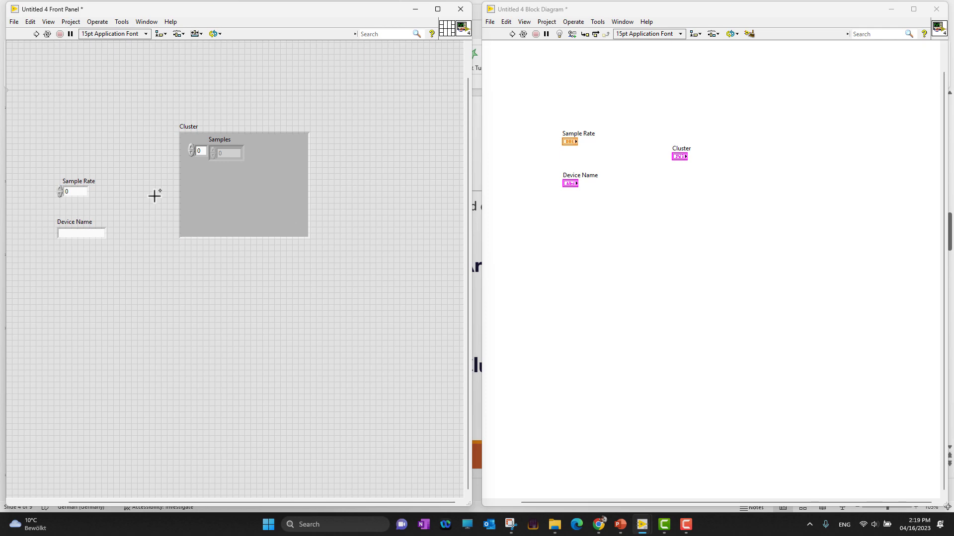
left_click_drag(72, 192, 198, 197)
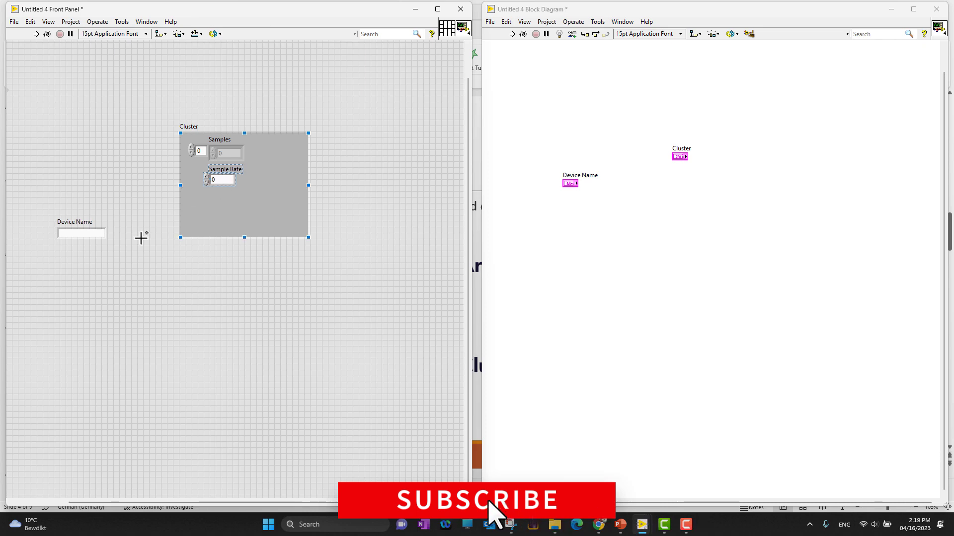
Drag the Device Name string control into the Cluster
left_click(80, 234)
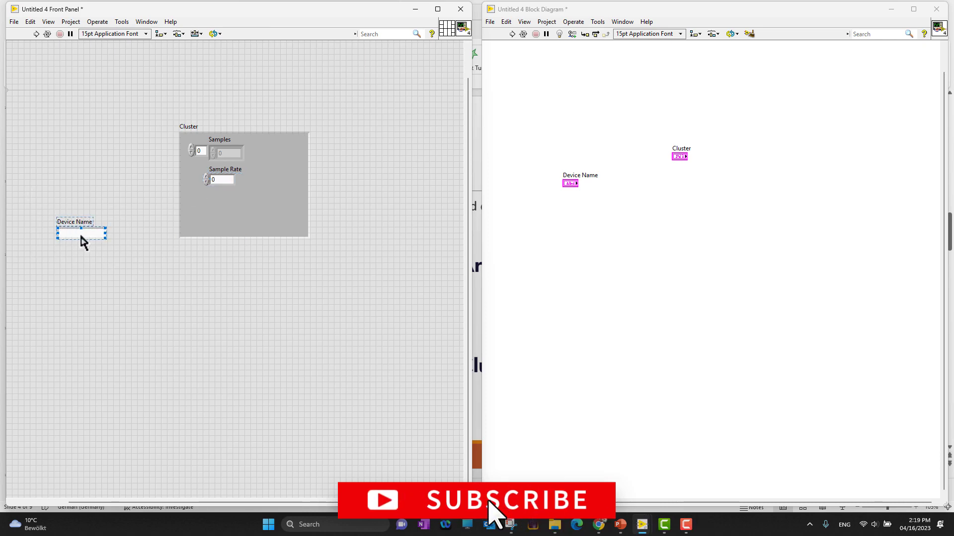
left_click_drag(81, 233, 215, 215)
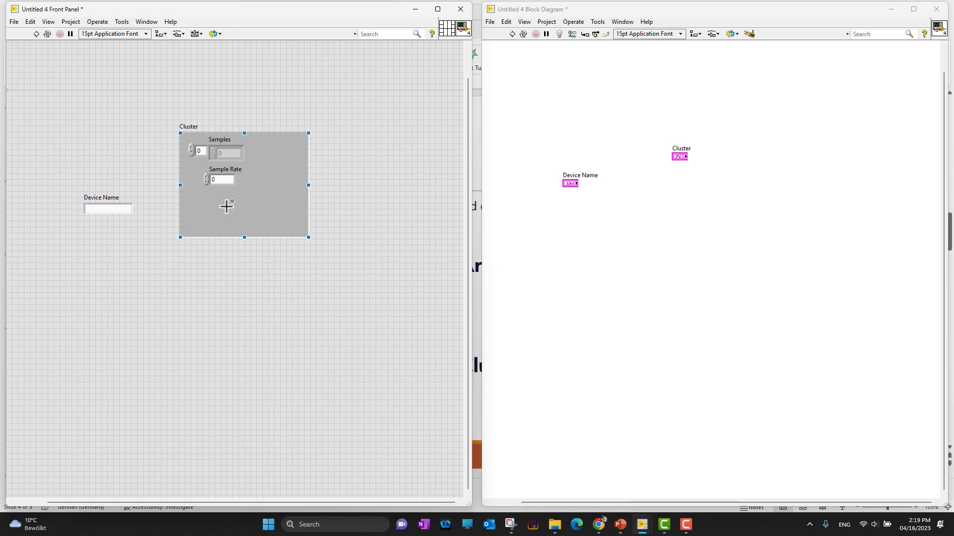
left_click(108, 209)
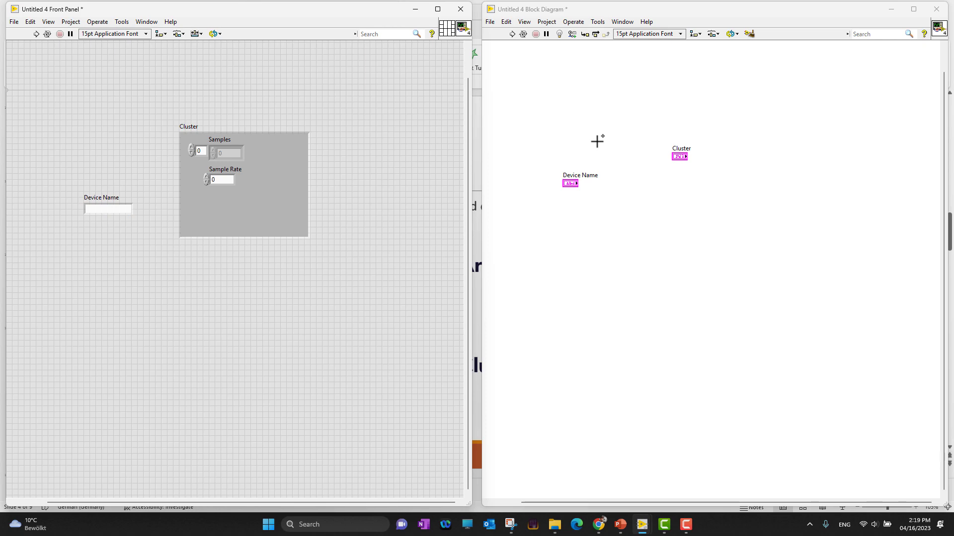
mouse_move(561, 128)
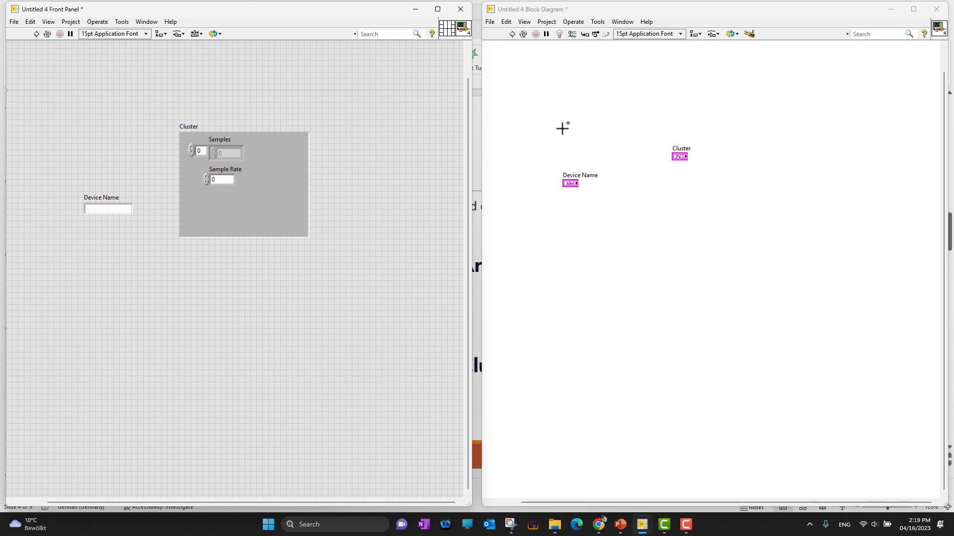
mouse_move(573, 130)
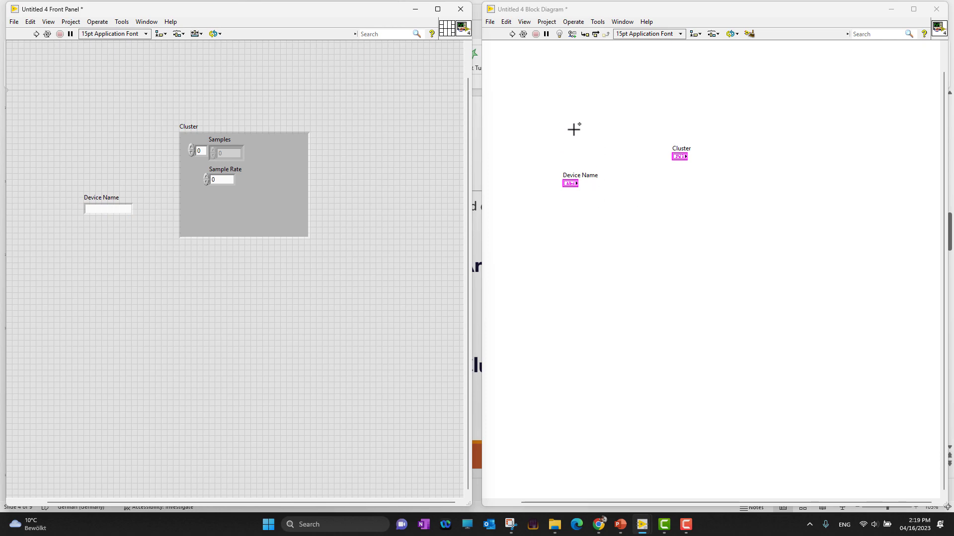
left_click(108, 208)
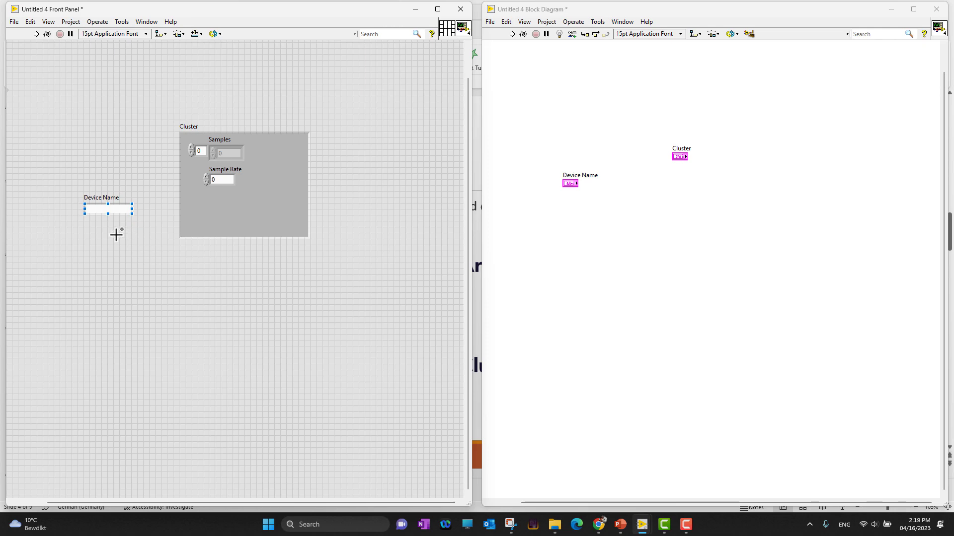
mouse_move(565, 224)
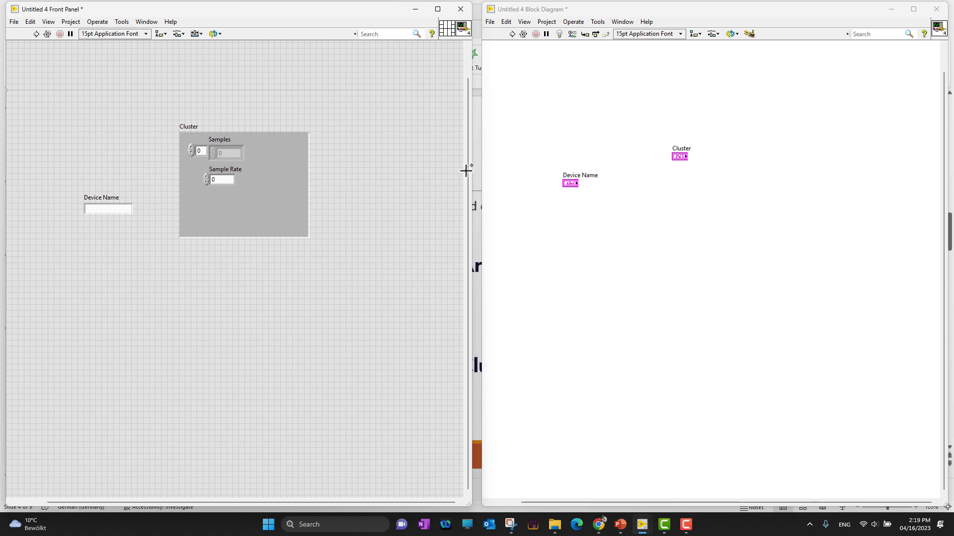
mouse_move(246, 209)
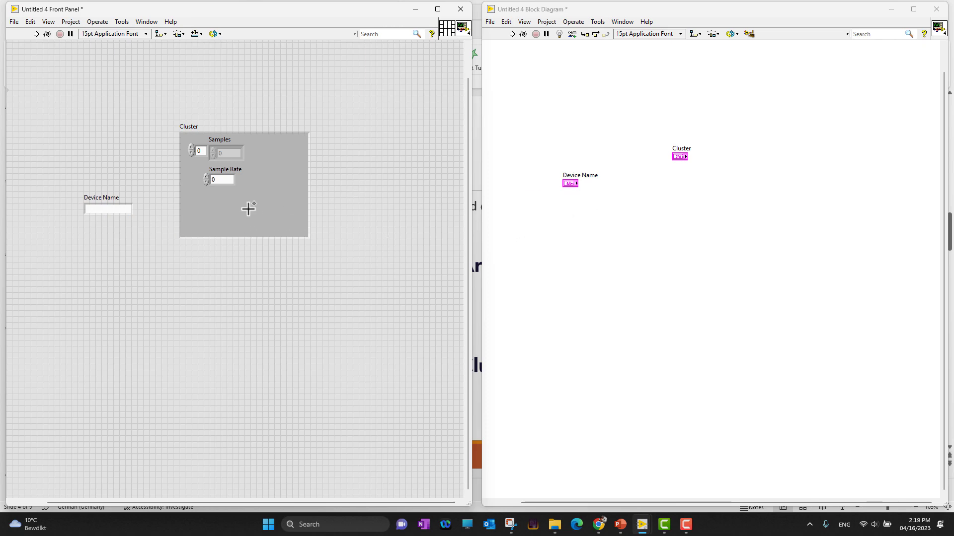
left_click(107, 208)
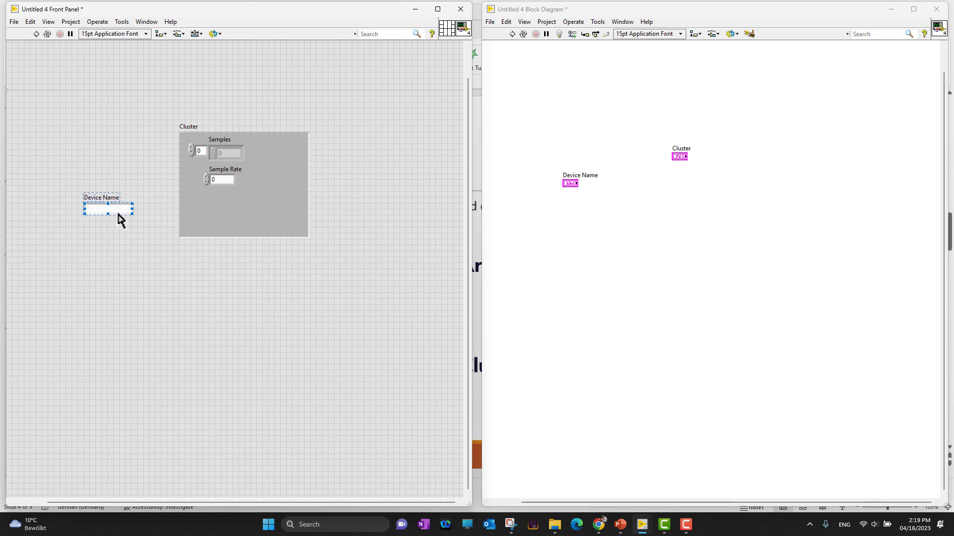
left_click_drag(108, 209, 225, 209)
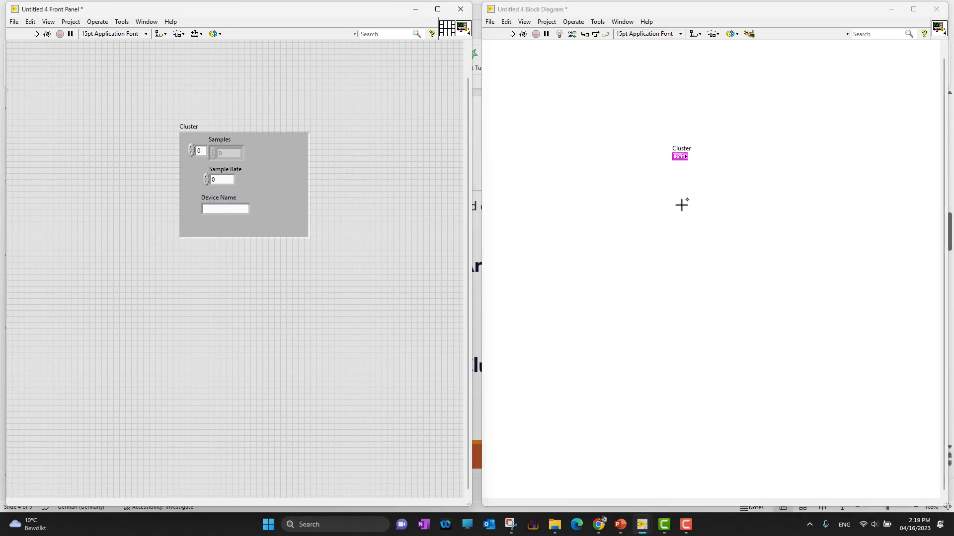
mouse_move(666, 199)
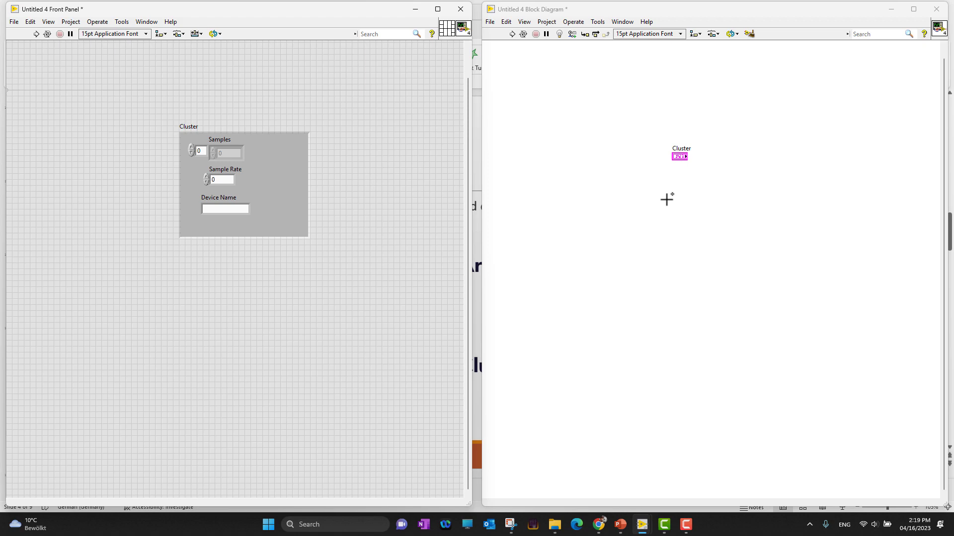
mouse_move(736, 219)
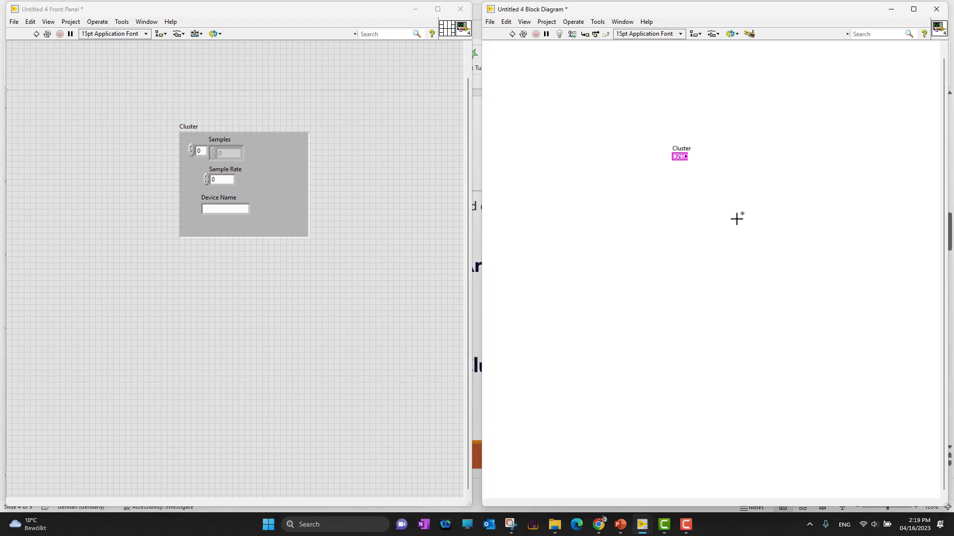
mouse_move(726, 196)
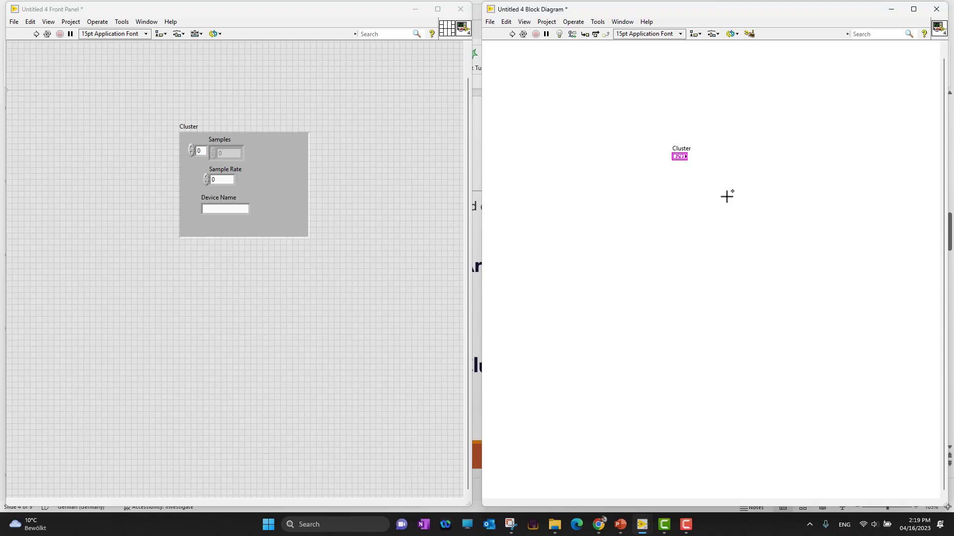
Place an Unbundle node from Cluster, Class & Variant on the block diagram
right_click(727, 197)
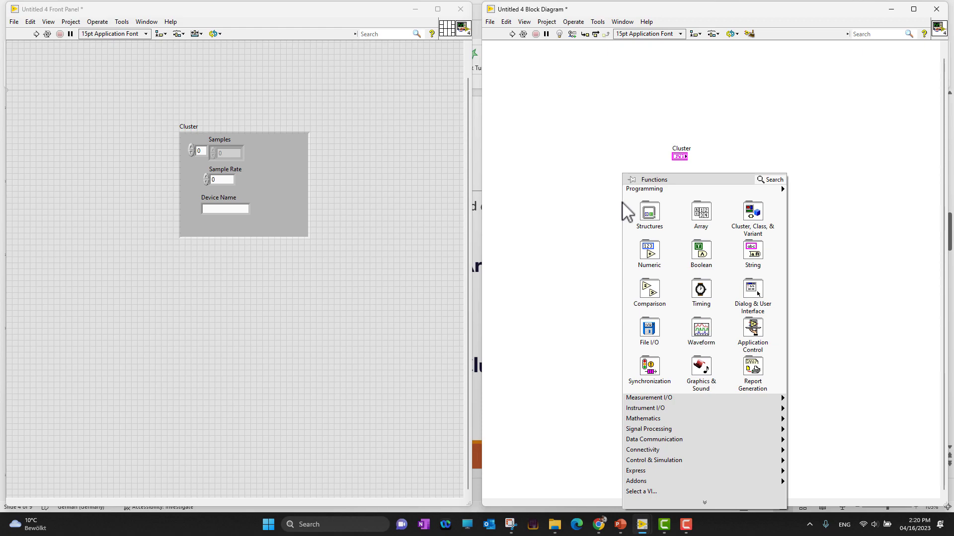
left_click(753, 211)
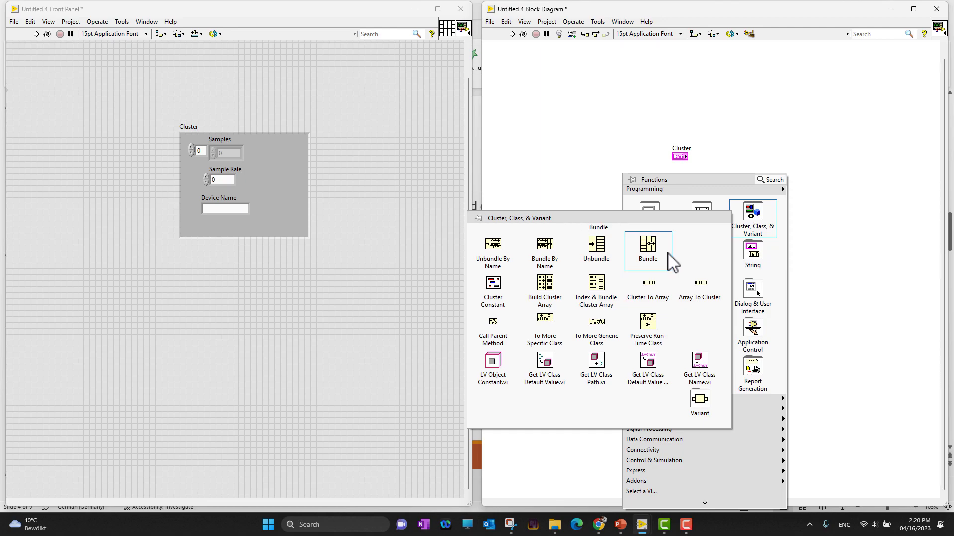
mouse_move(599, 262)
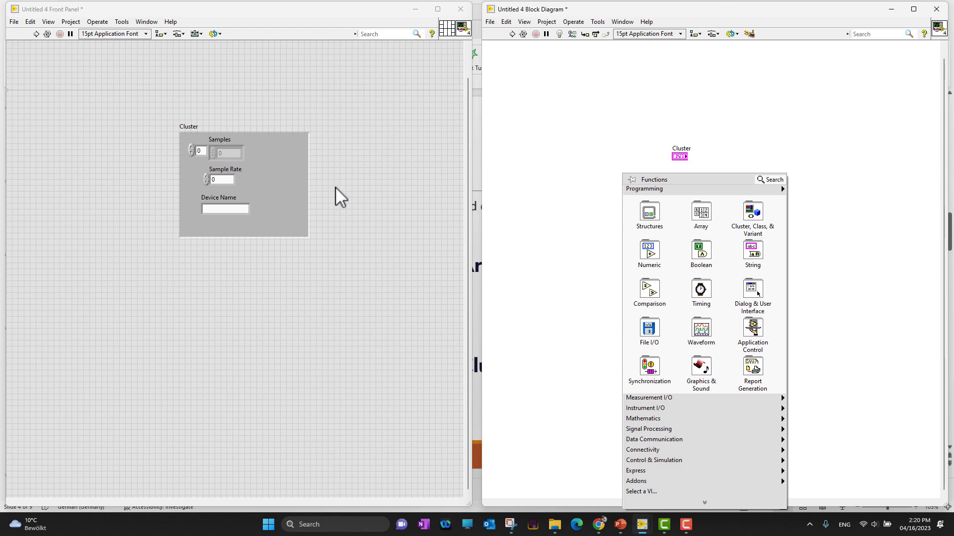
left_click(752, 215)
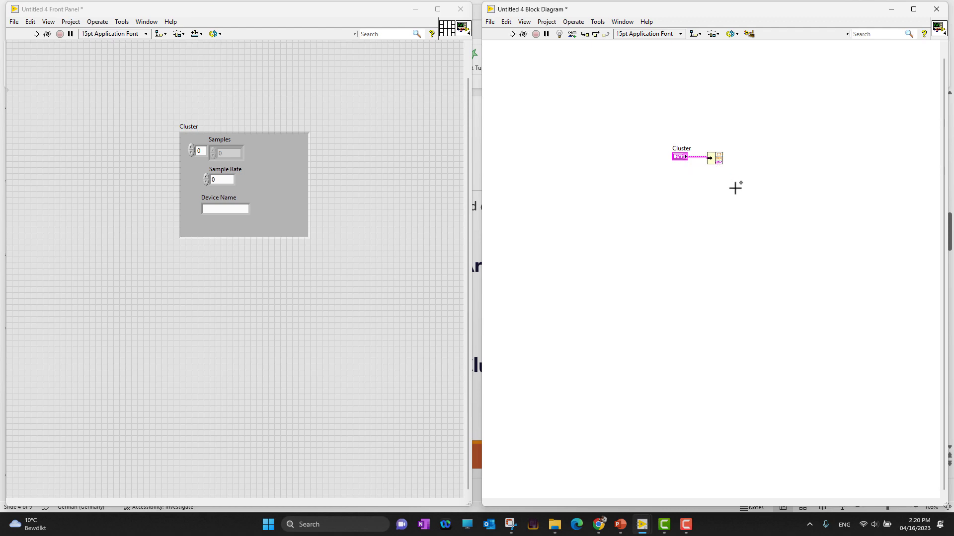
mouse_move(726, 170)
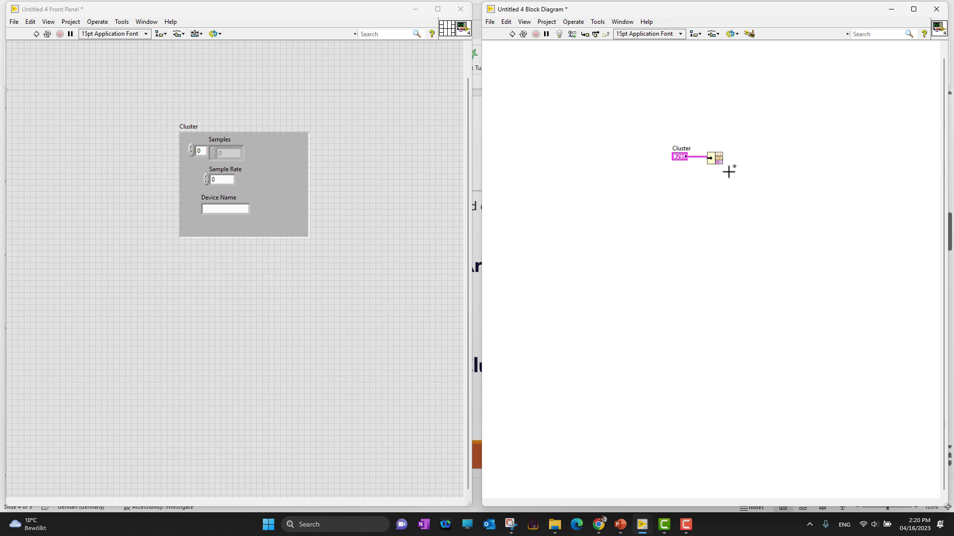
mouse_move(725, 170)
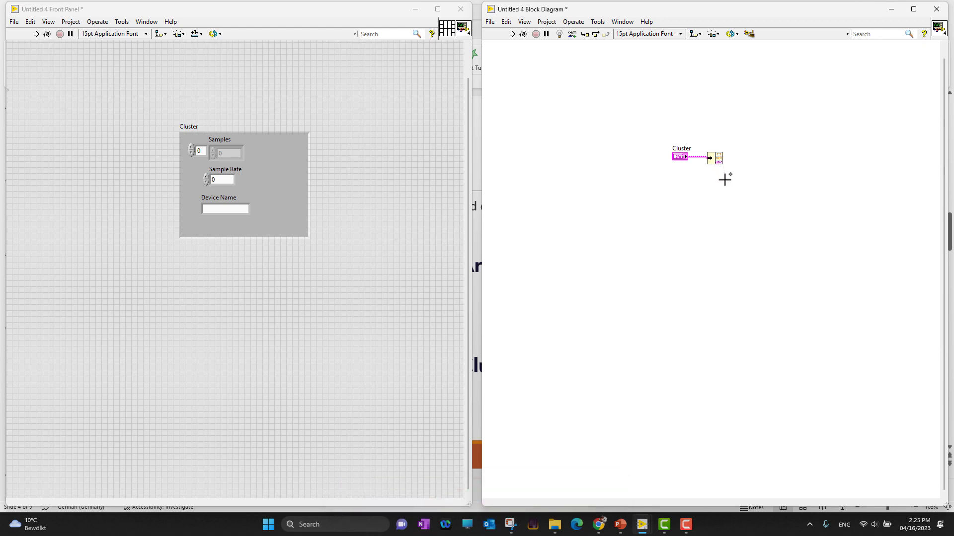
mouse_move(726, 168)
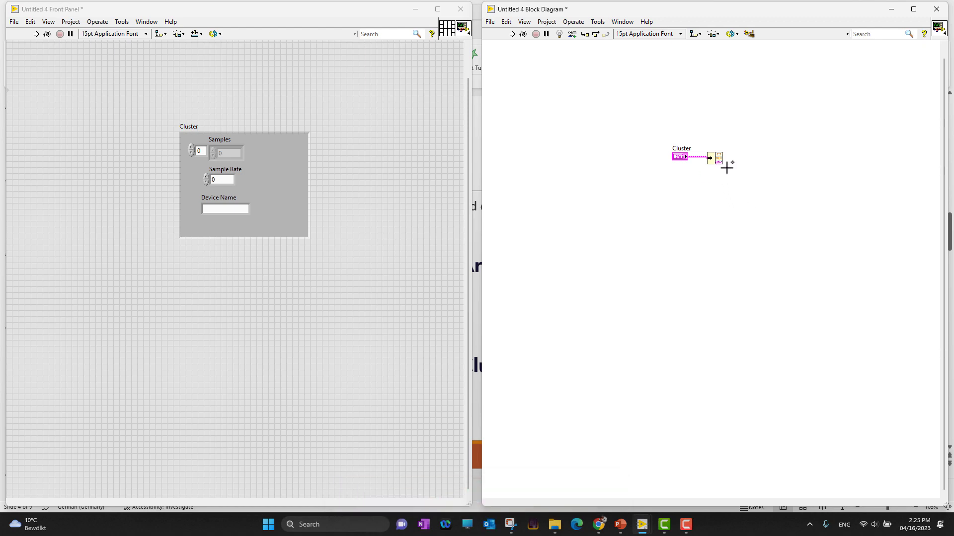
mouse_move(797, 188)
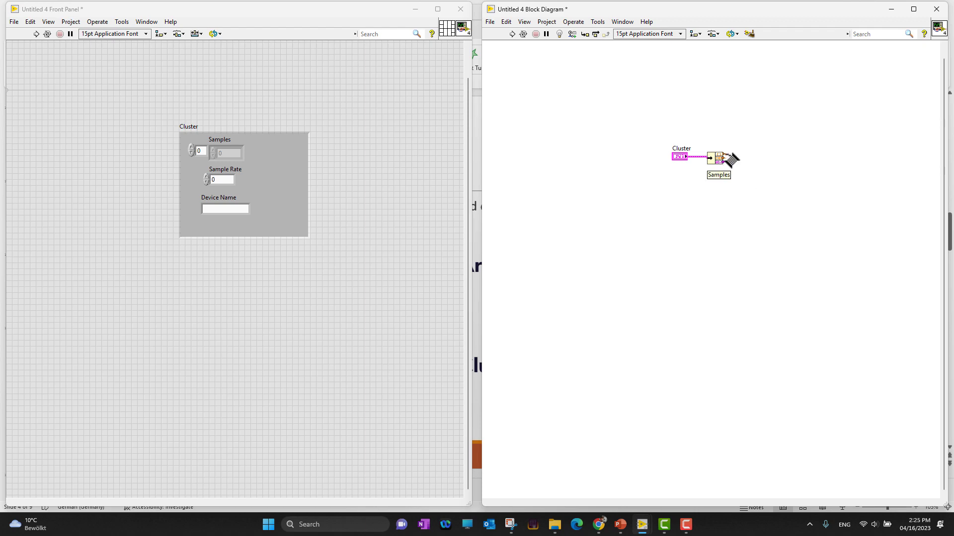
Create an indicator from the Unbundle Samples output and move it below the Cluster
right_click(719, 158)
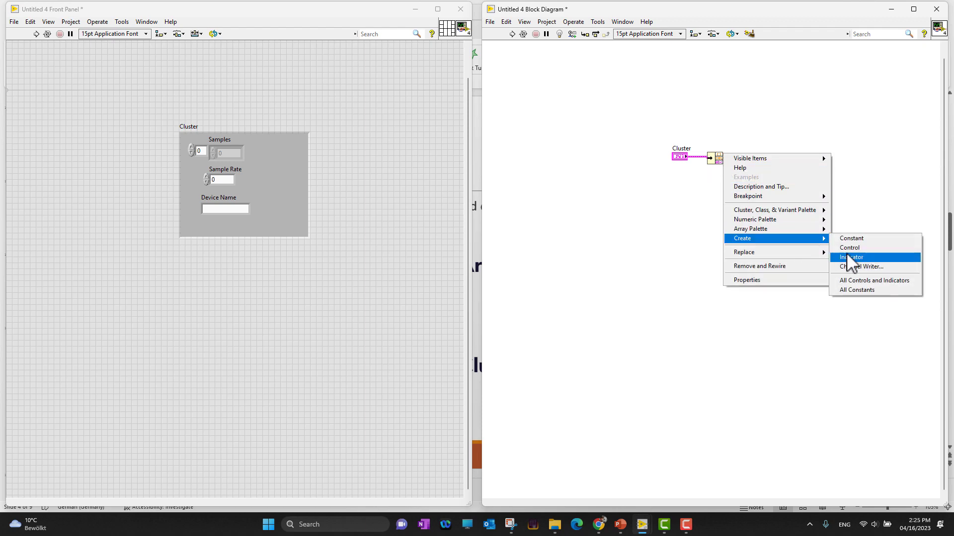
left_click(851, 257)
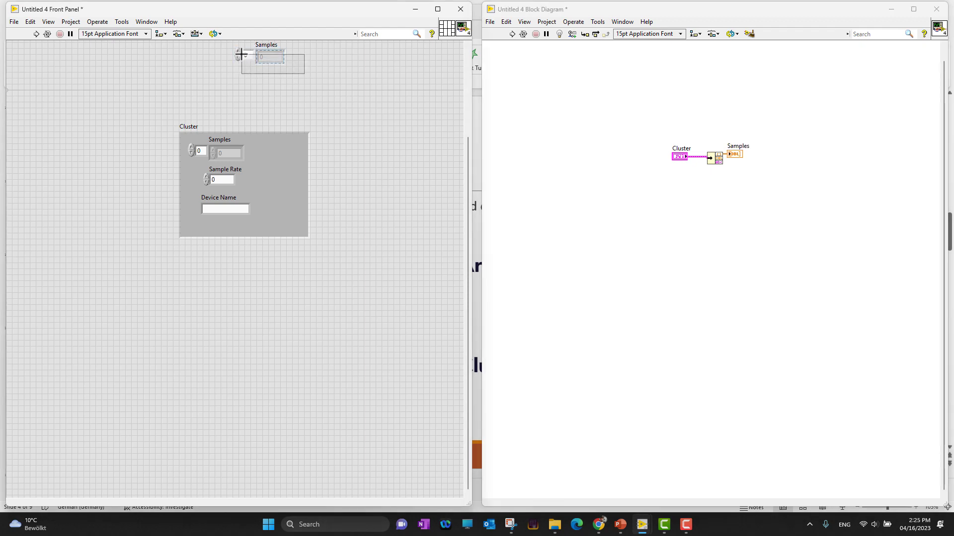
left_click_drag(274, 61, 269, 57)
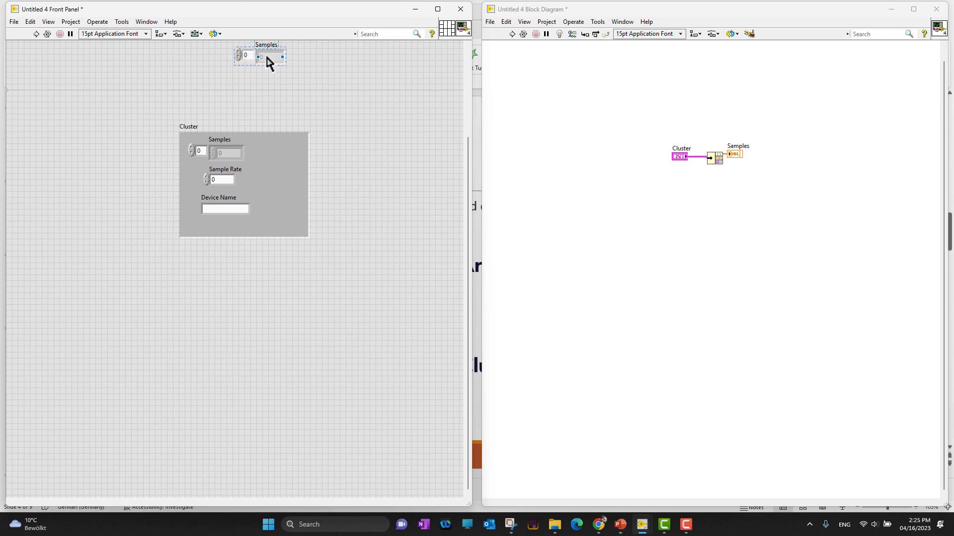
left_click_drag(260, 57, 207, 282)
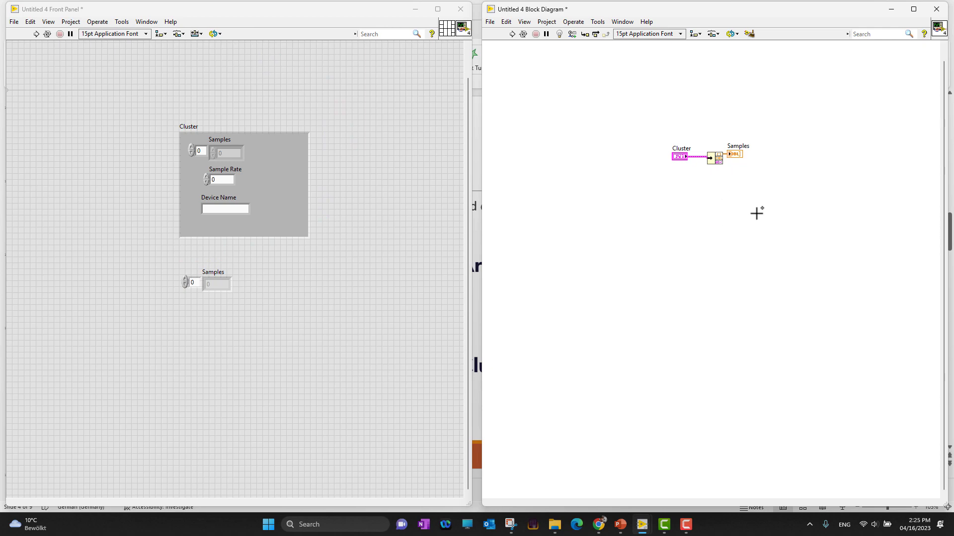
Place Unbundle By Name below the Unbundle and wire the Cluster terminal into it
right_click(756, 213)
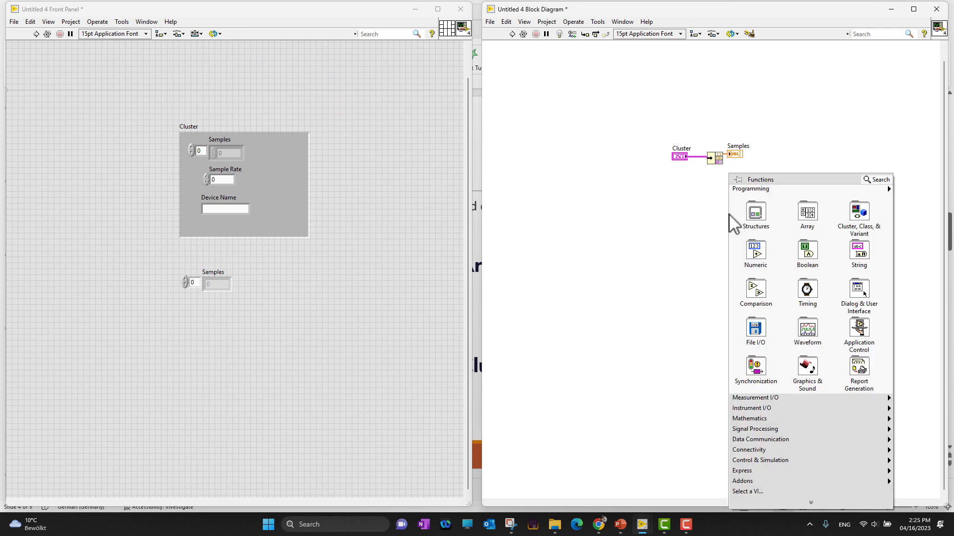
left_click(858, 212)
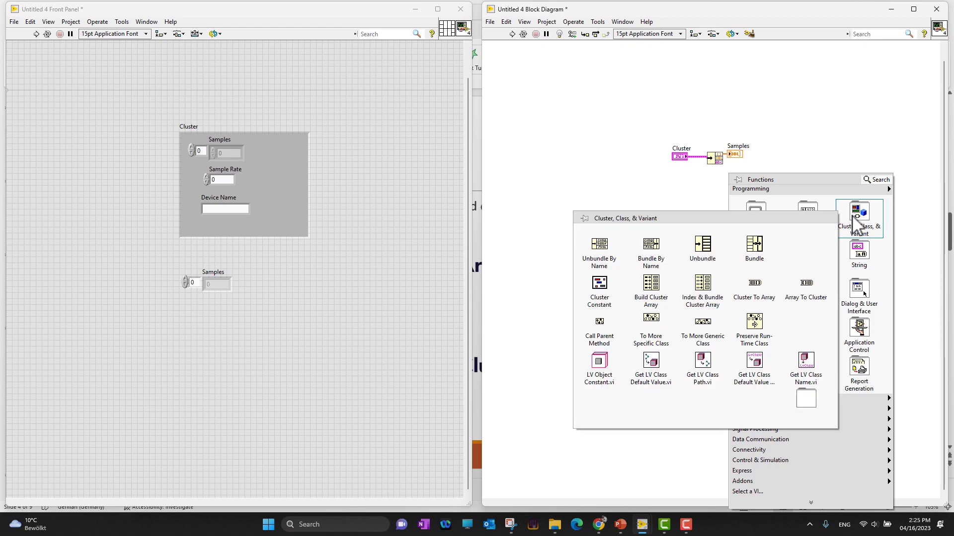
mouse_move(623, 275)
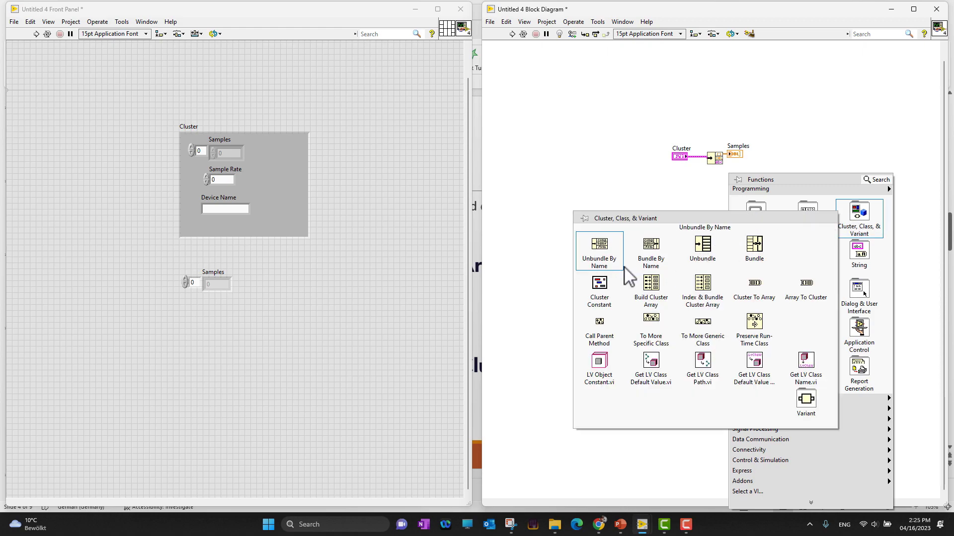
mouse_move(625, 274)
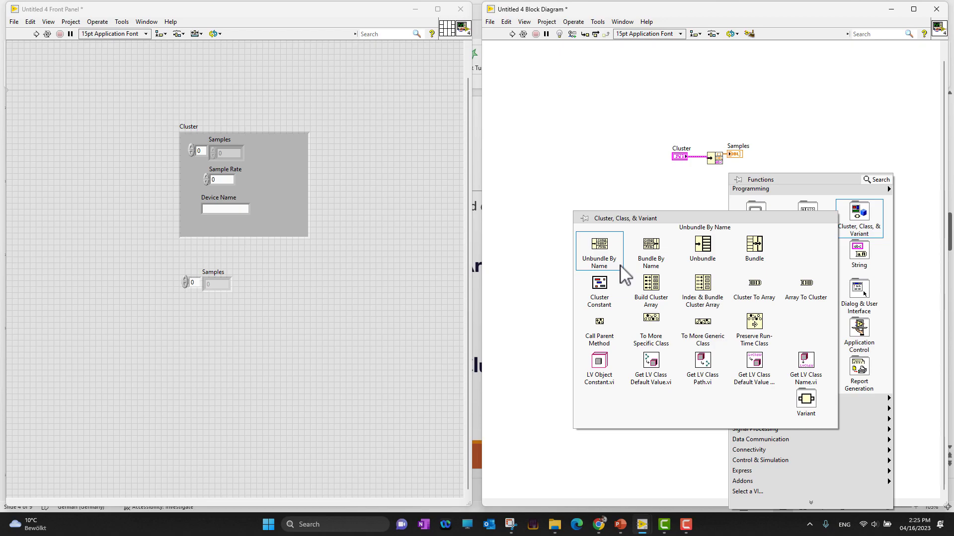
mouse_move(725, 182)
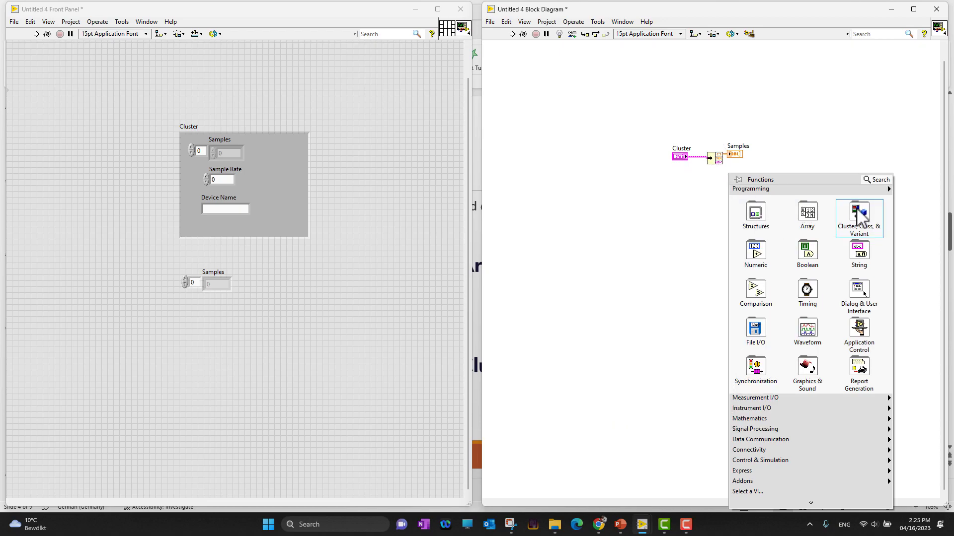
left_click(726, 218)
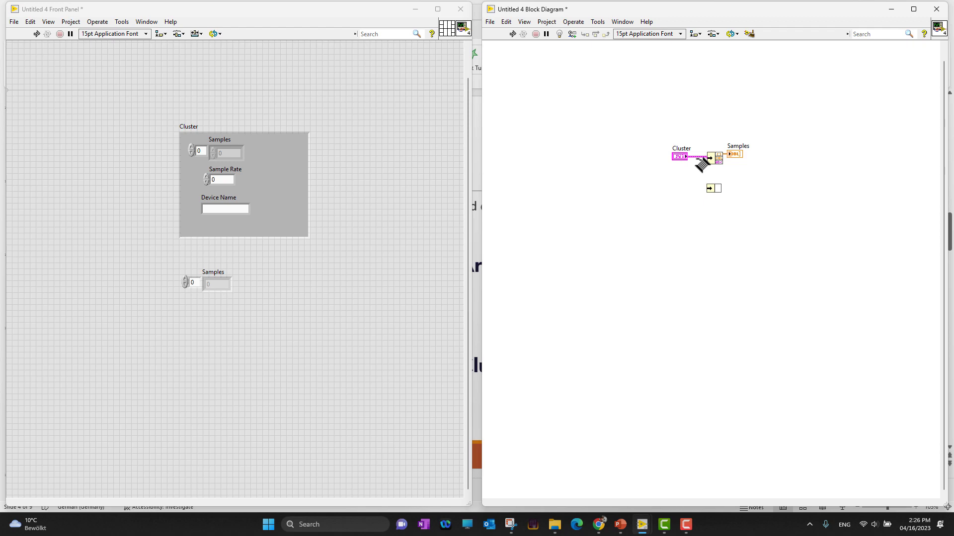
left_click_drag(687, 157, 705, 188)
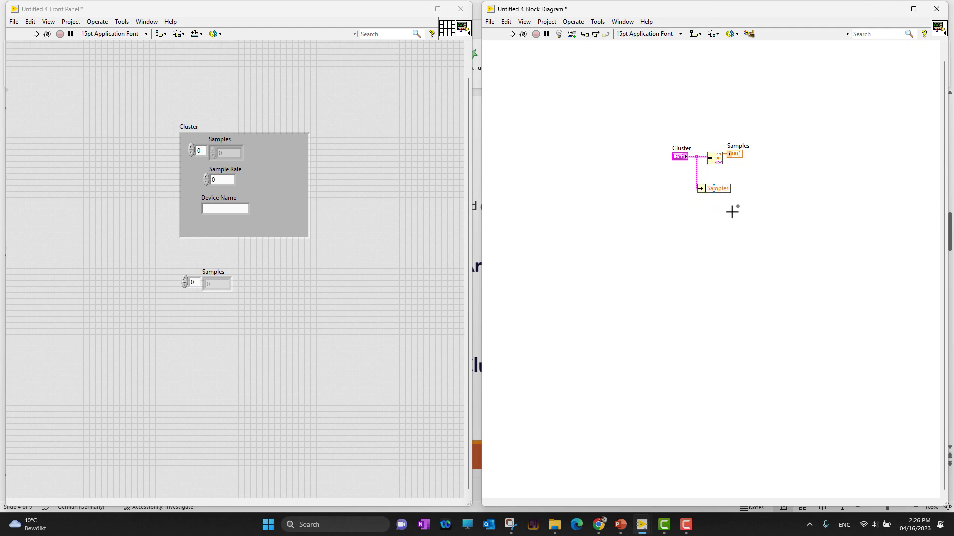
mouse_move(689, 343)
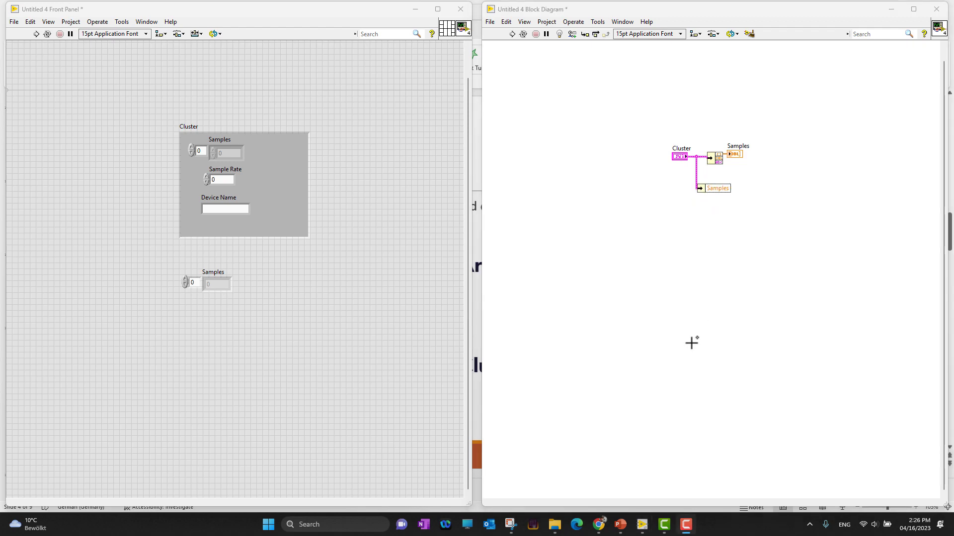
mouse_move(750, 265)
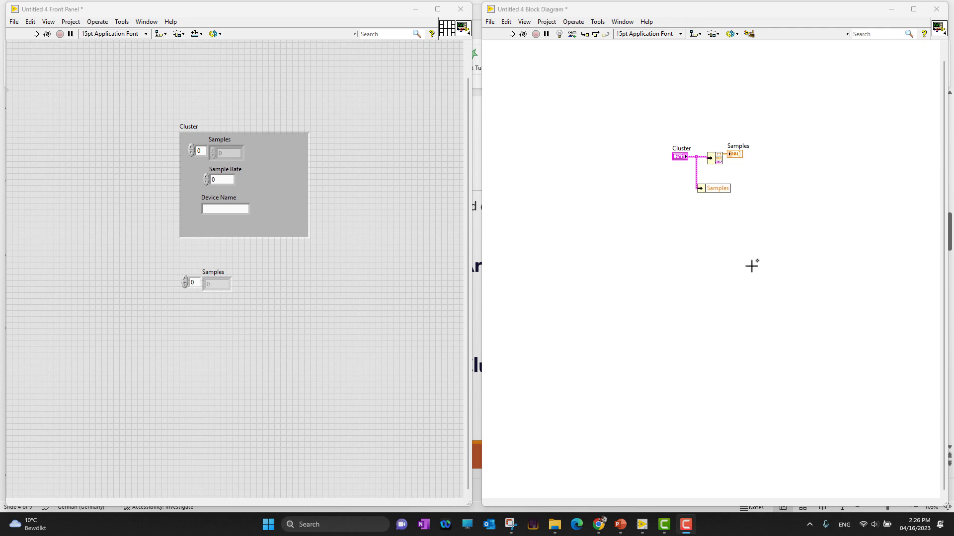
mouse_move(744, 242)
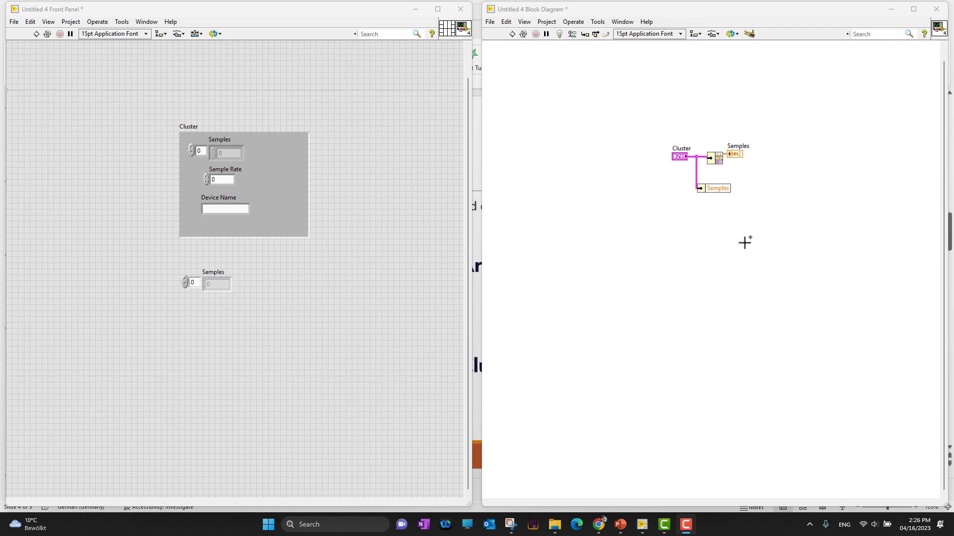
mouse_move(719, 191)
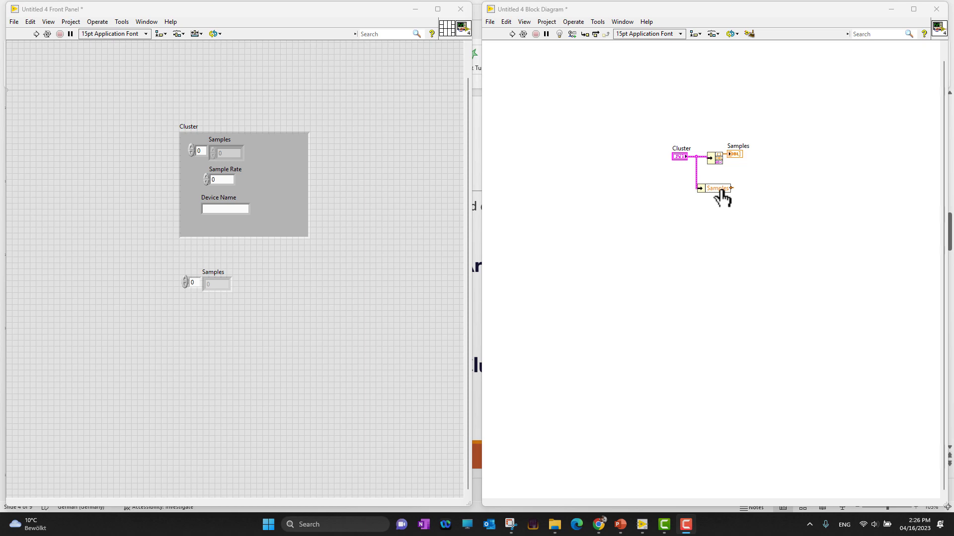
Switch the Unbundle By Name output element from Samples to Sample Rate
left_click(715, 188)
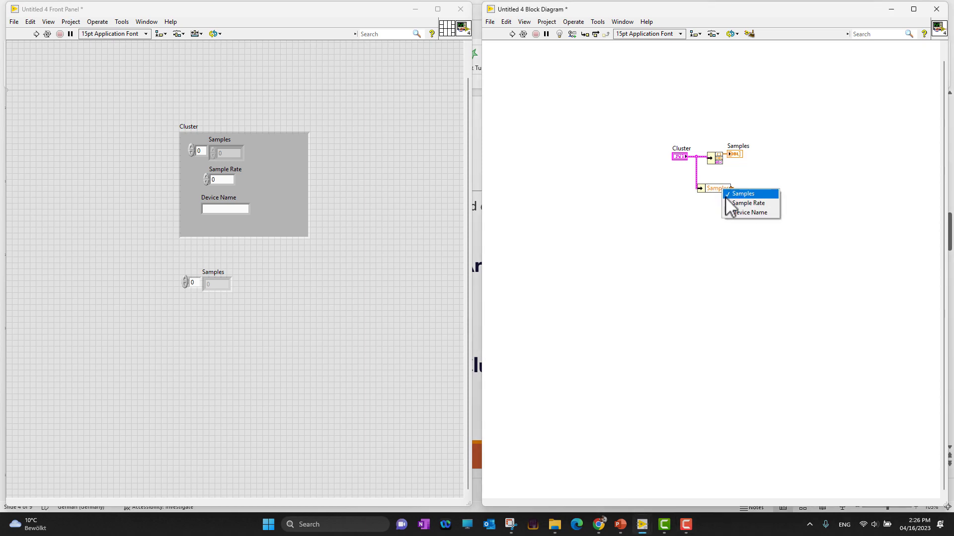
mouse_move(750, 213)
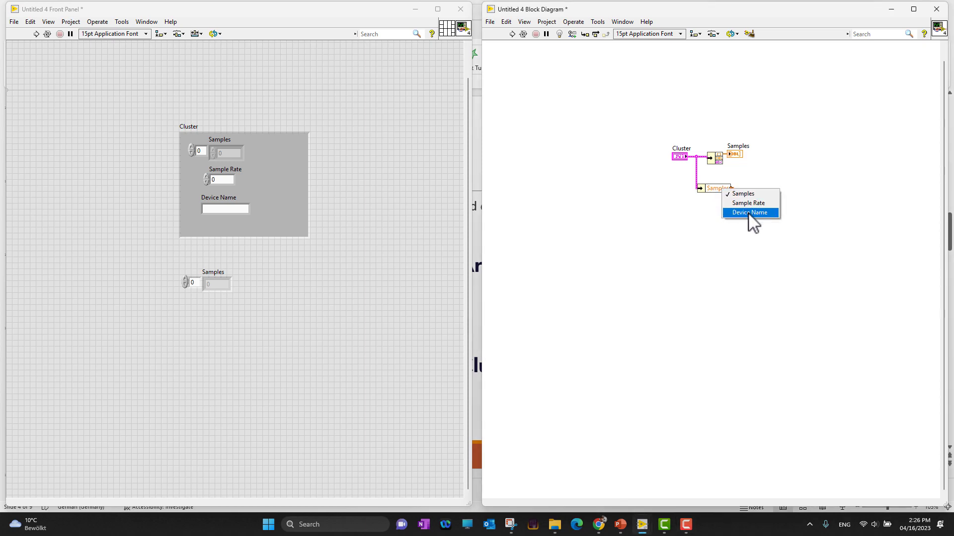
left_click(749, 212)
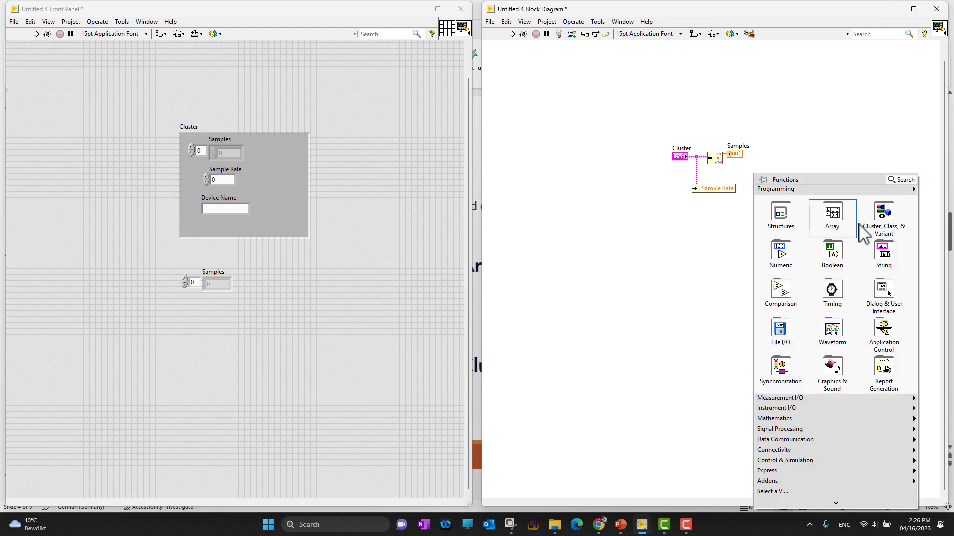
left_click(884, 215)
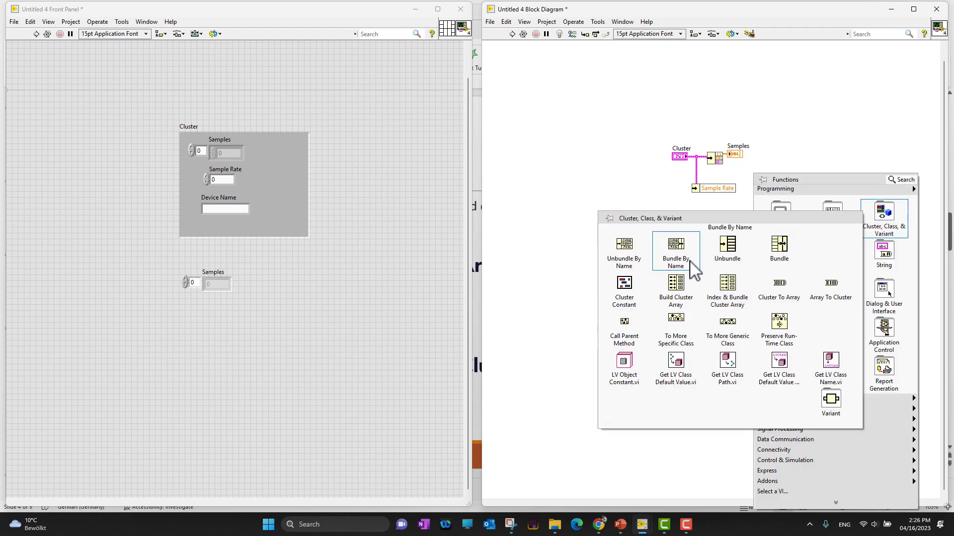
mouse_move(727, 286)
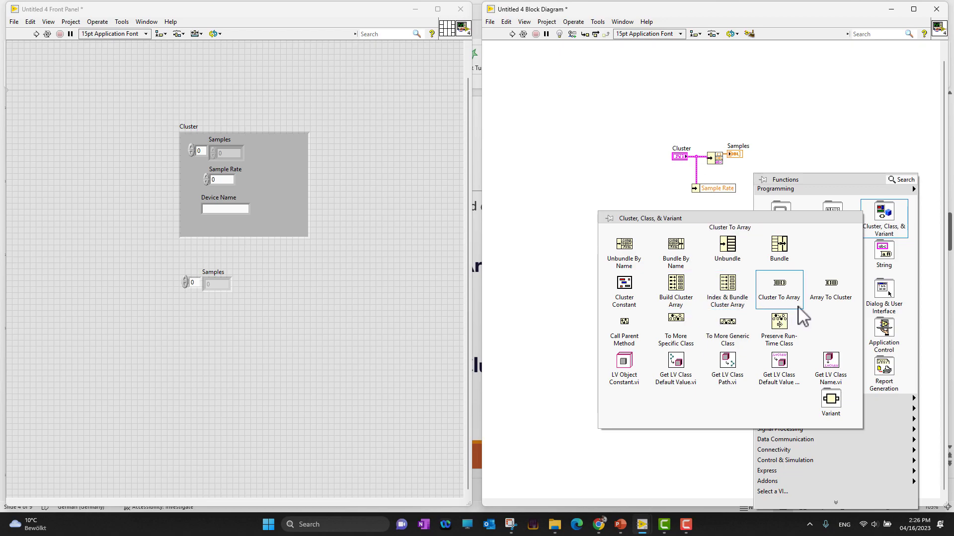
mouse_move(728, 328)
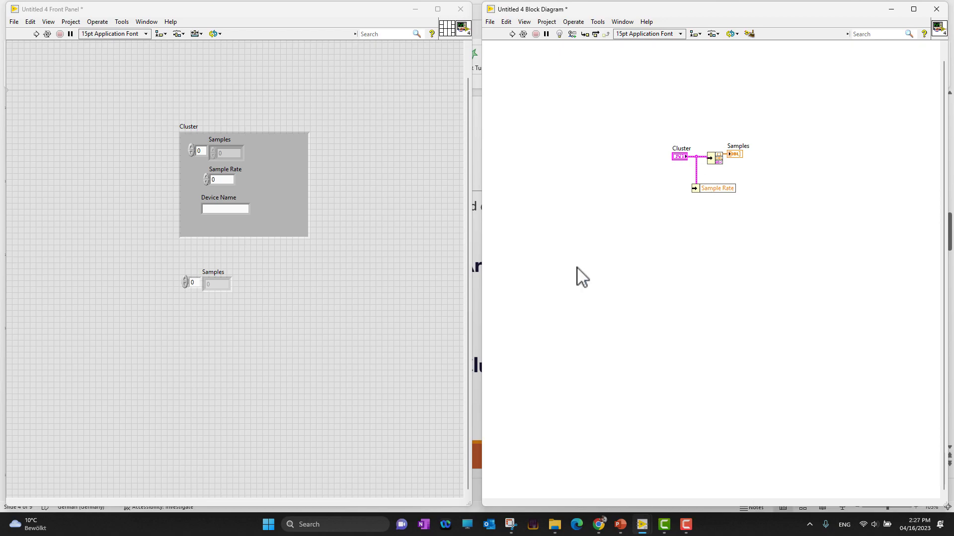
mouse_move(576, 267)
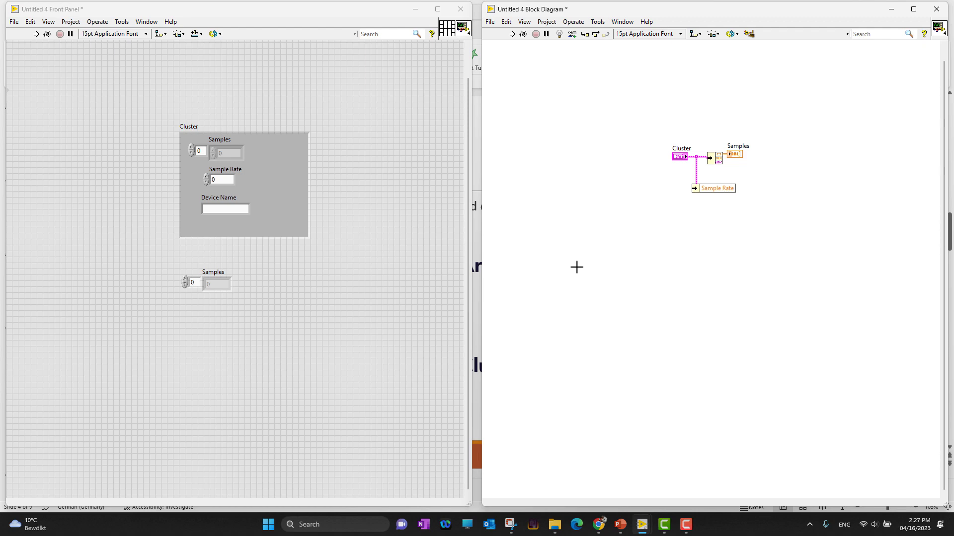
mouse_move(262, 476)
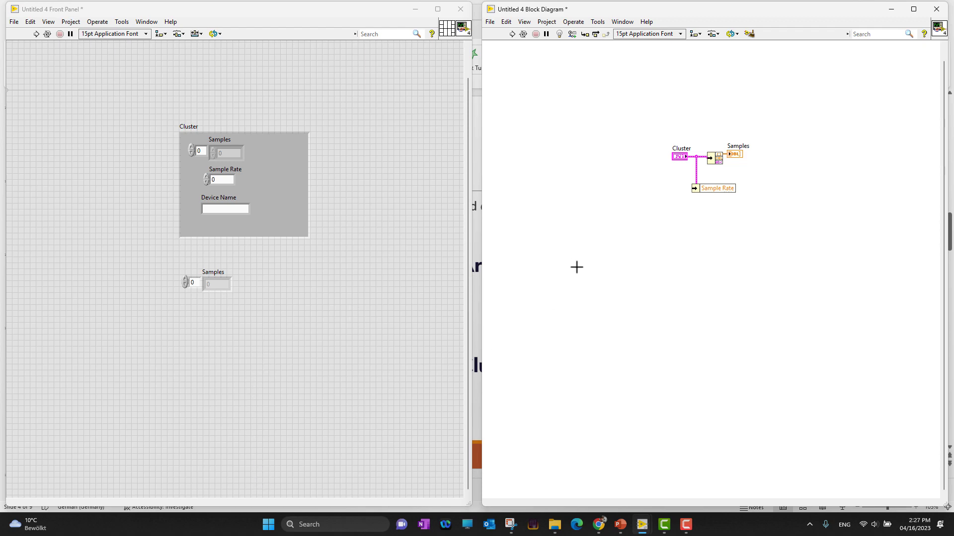
mouse_move(257, 346)
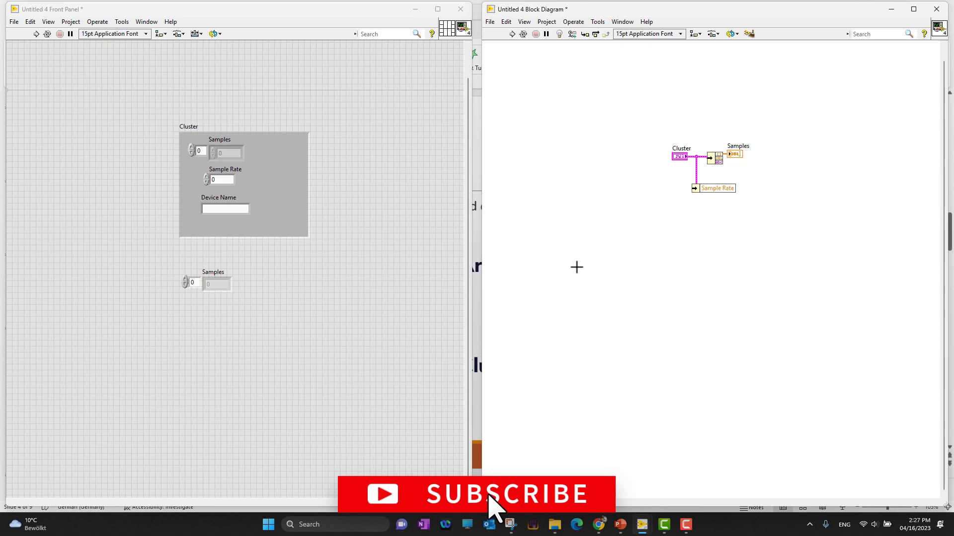
mouse_move(262, 482)
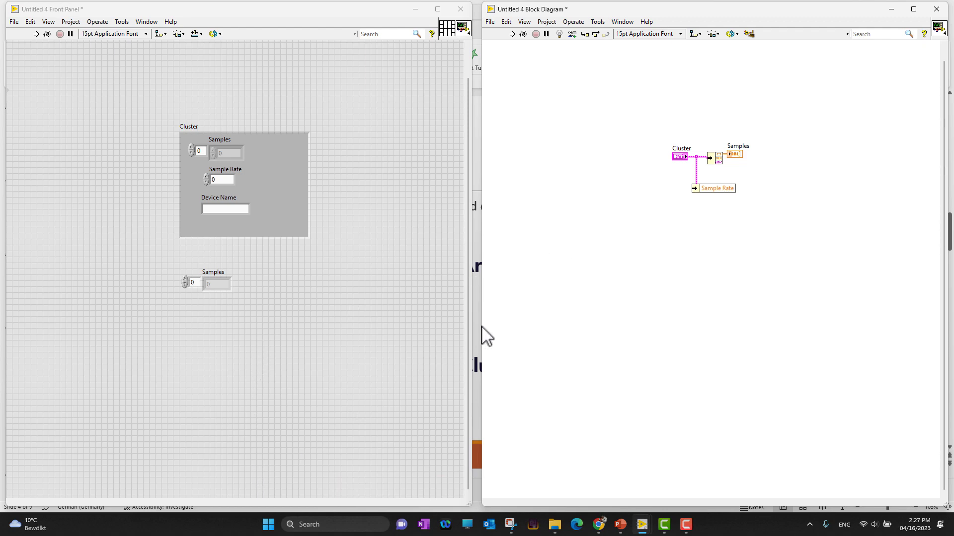
mouse_move(576, 267)
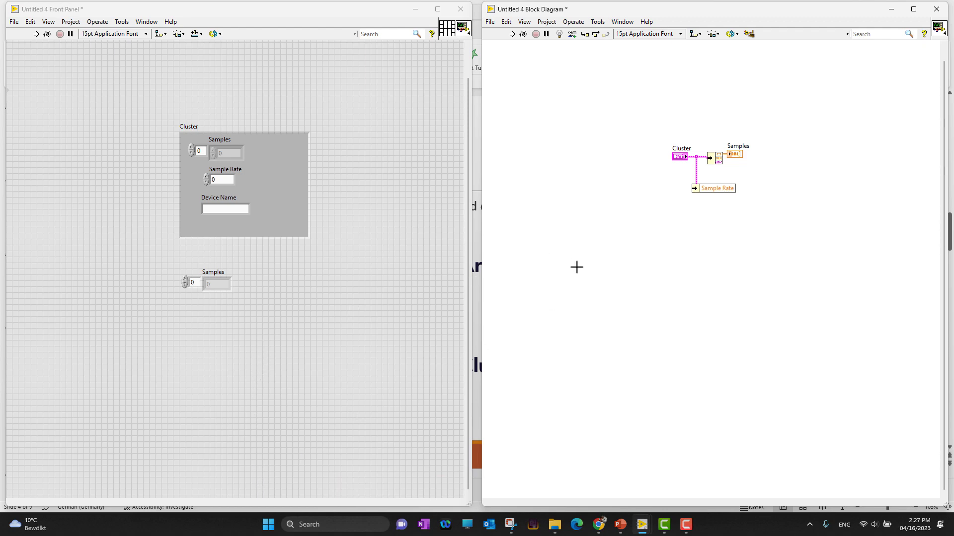
mouse_move(541, 260)
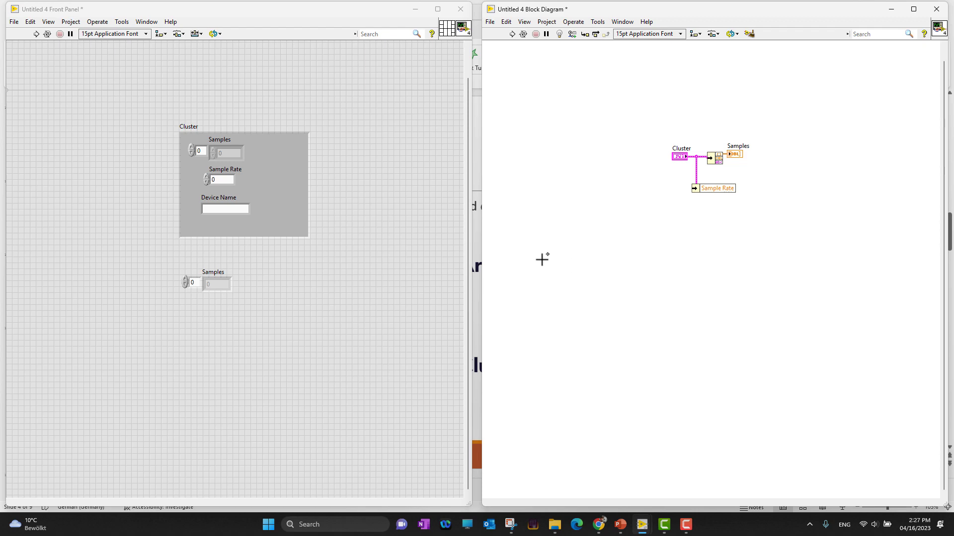
mouse_move(576, 267)
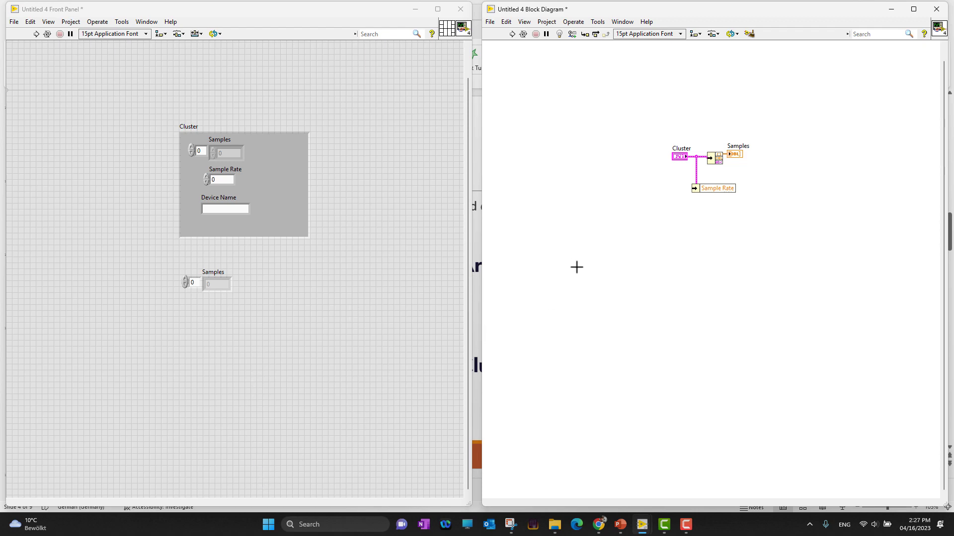